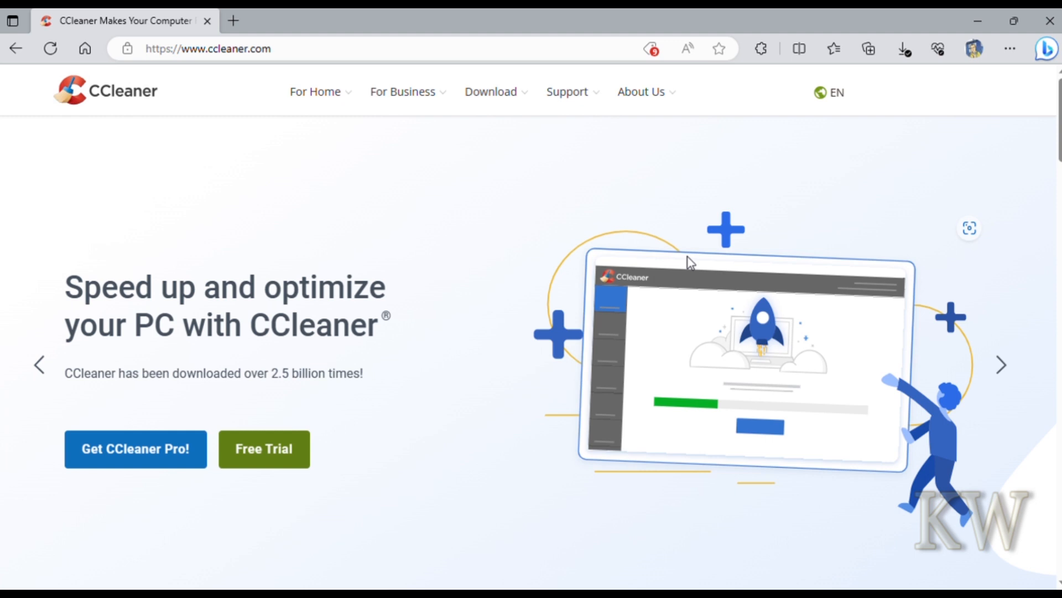
pyautogui.moveTo(718, 256)
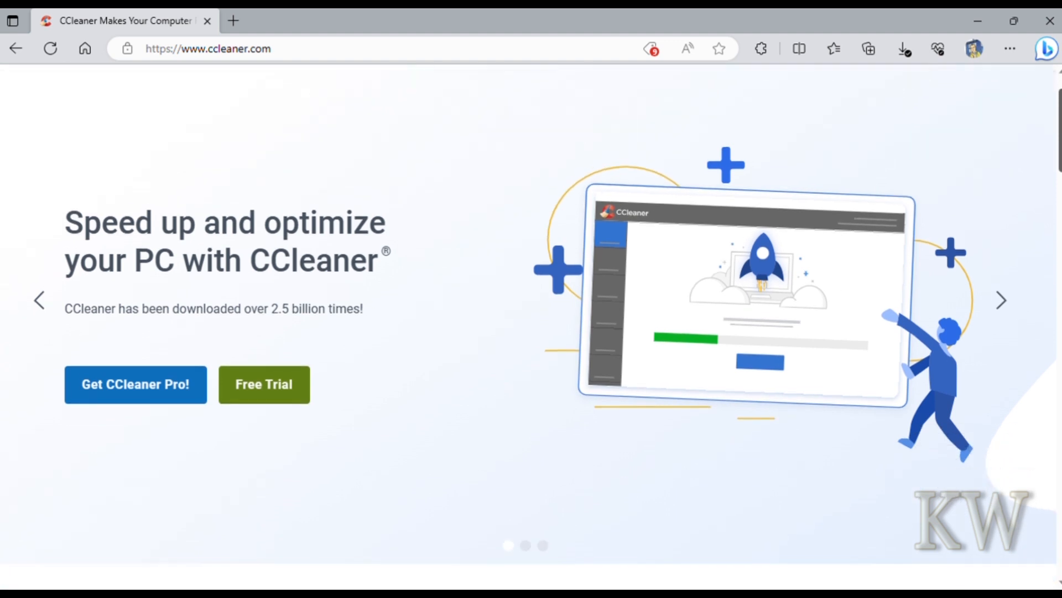
# Scroll the ccleaner.com page to the Free-versus-Professional version comparison table.
pyautogui.scroll(-3)
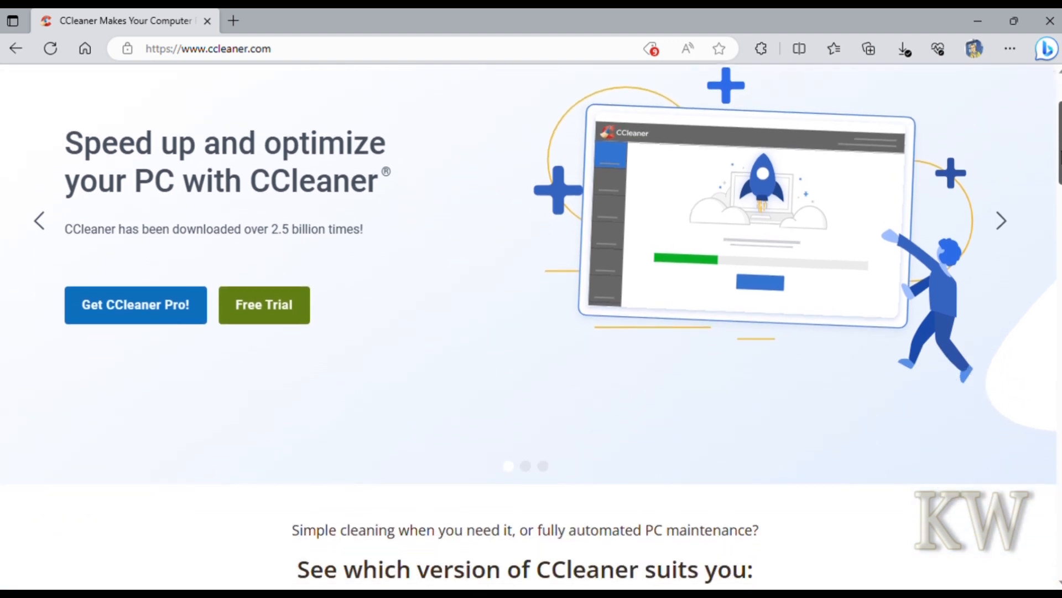
pyautogui.scroll(-3)
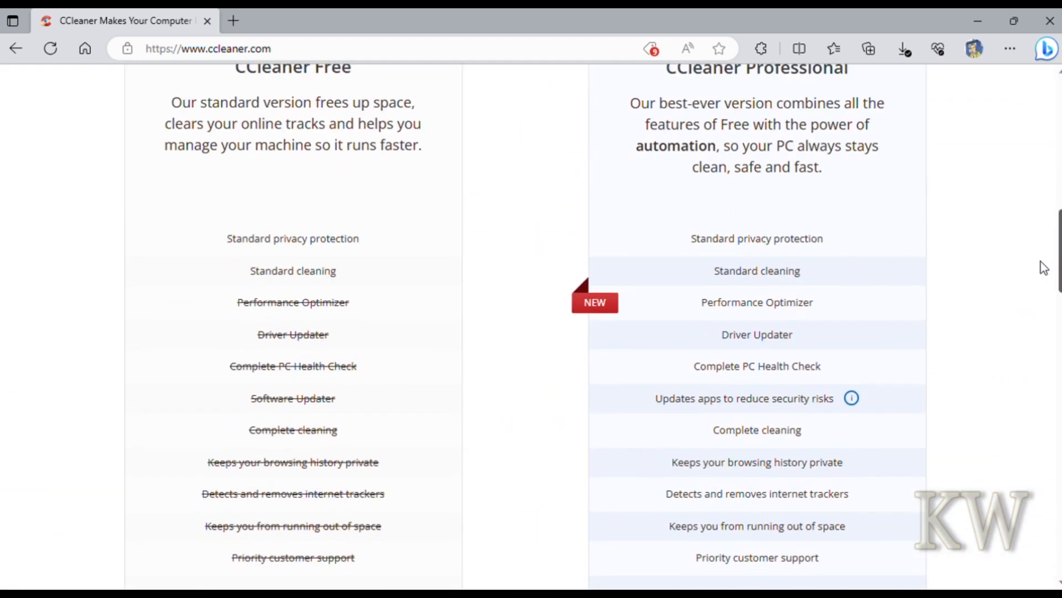
pyautogui.scroll(-3)
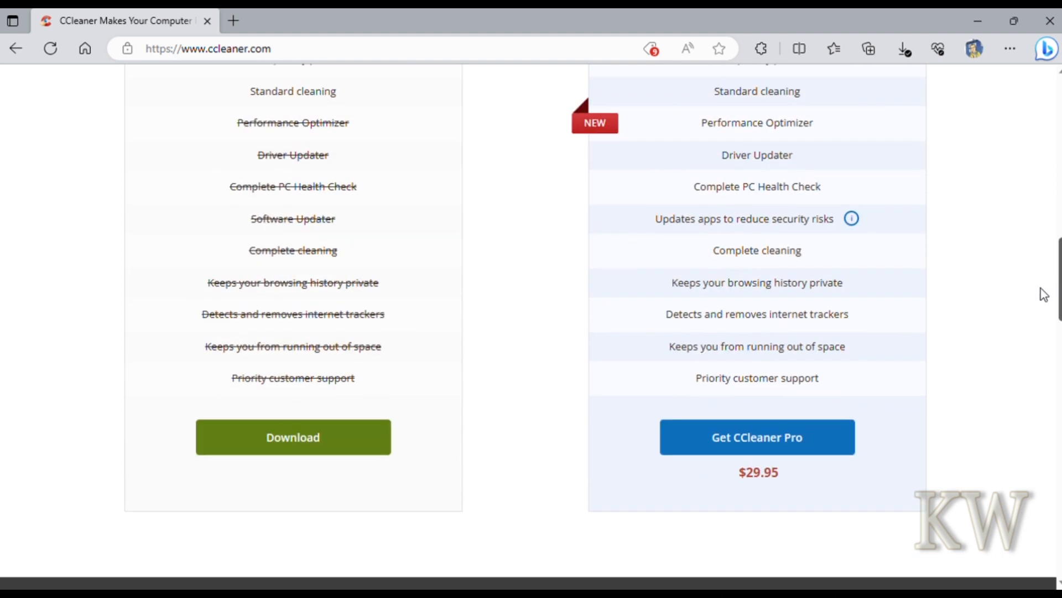
pyautogui.scroll(3)
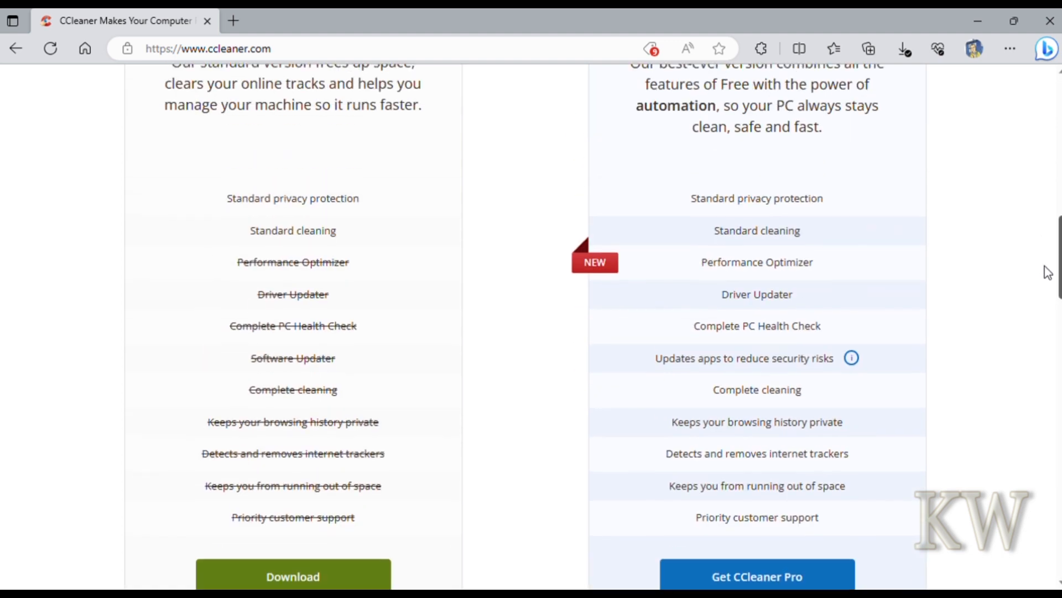
pyautogui.scroll(3)
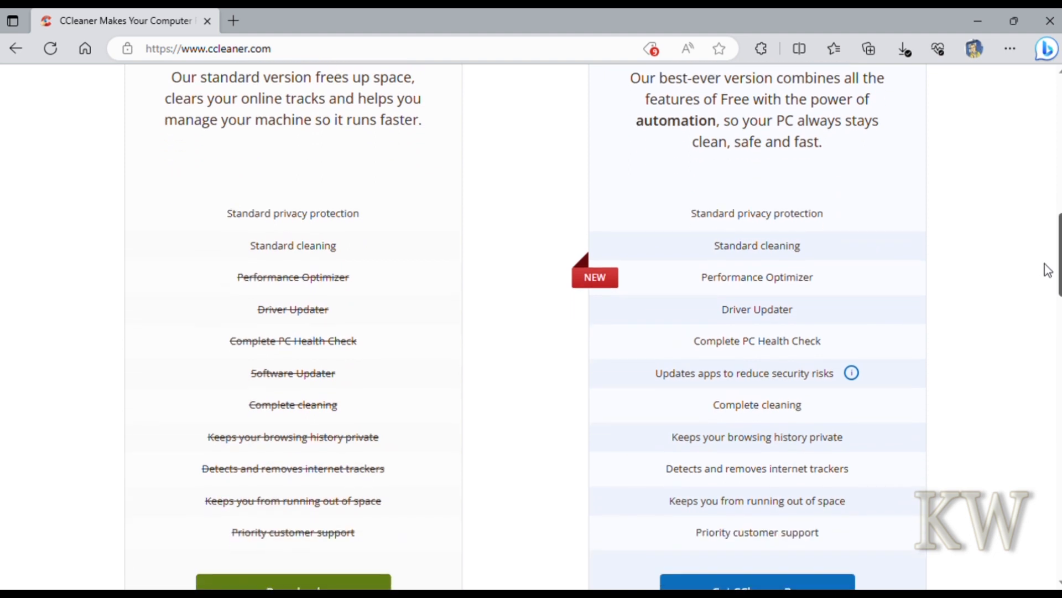
pyautogui.scroll(-3)
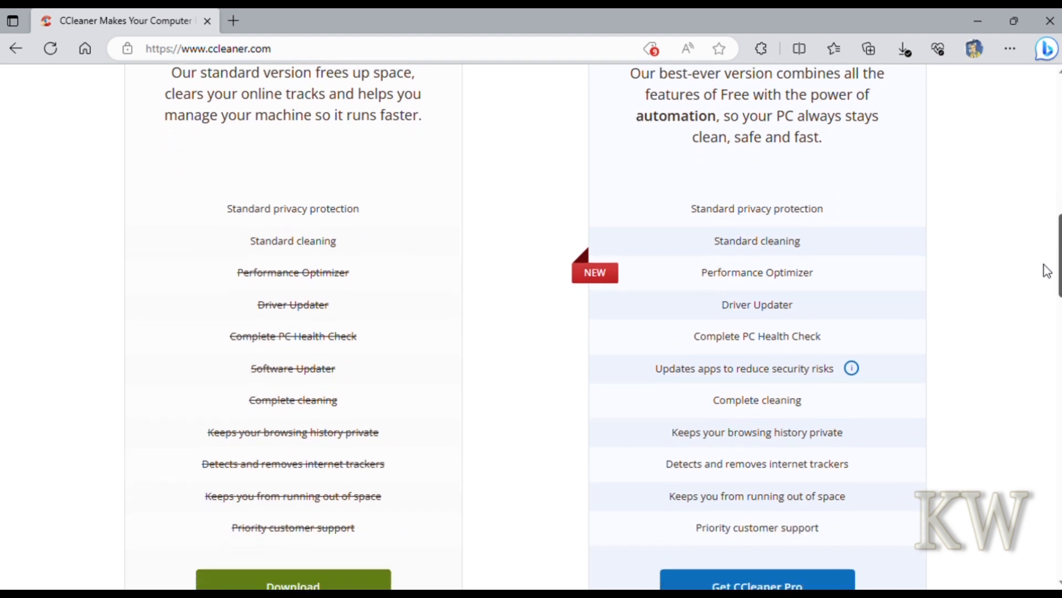
pyautogui.scroll(-3)
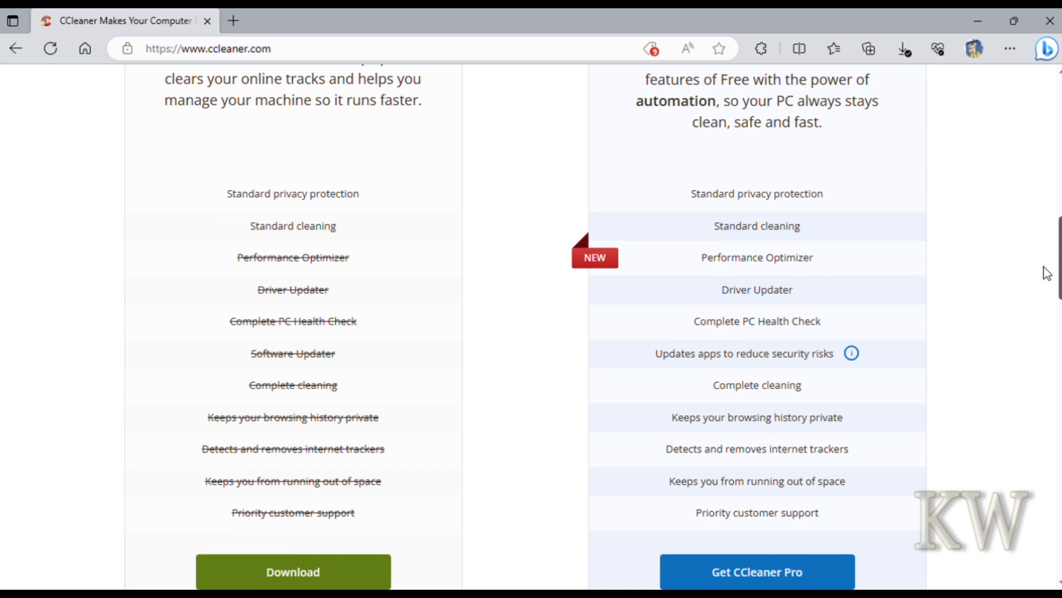
pyautogui.scroll(-3)
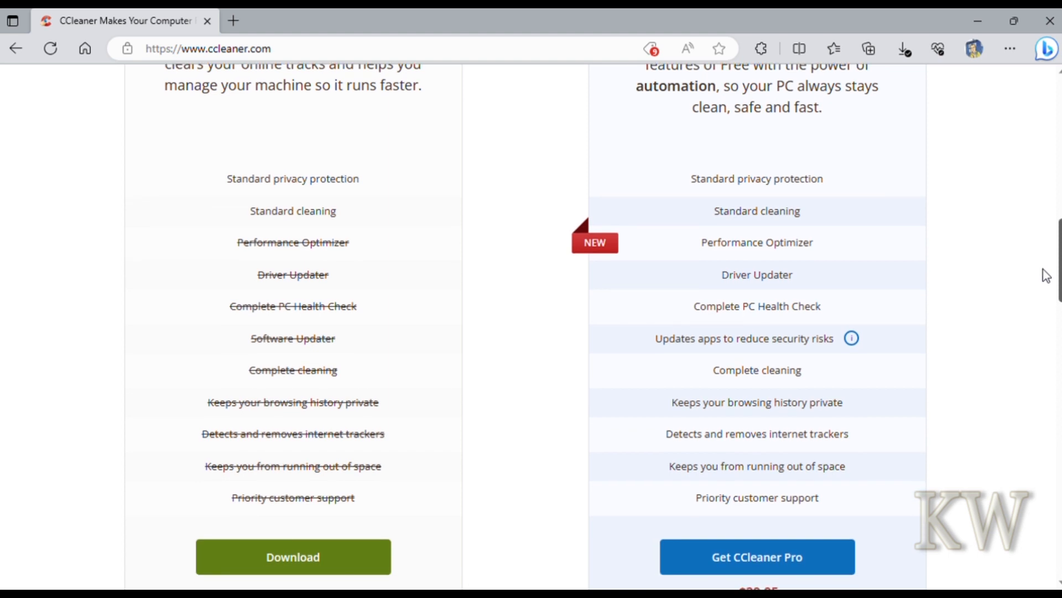
pyautogui.scroll(-3)
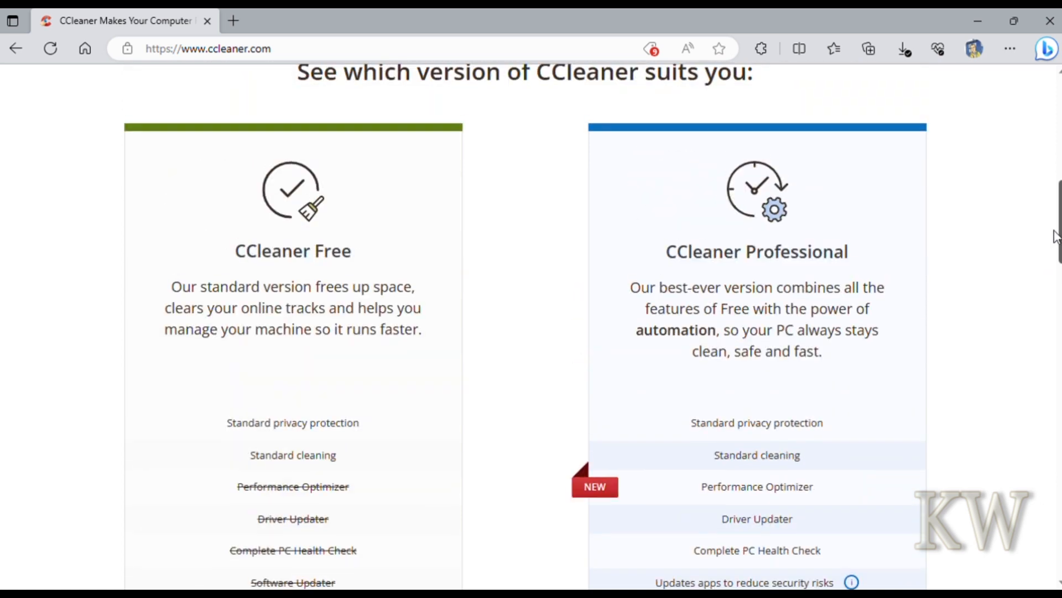
pyautogui.scroll(-3)
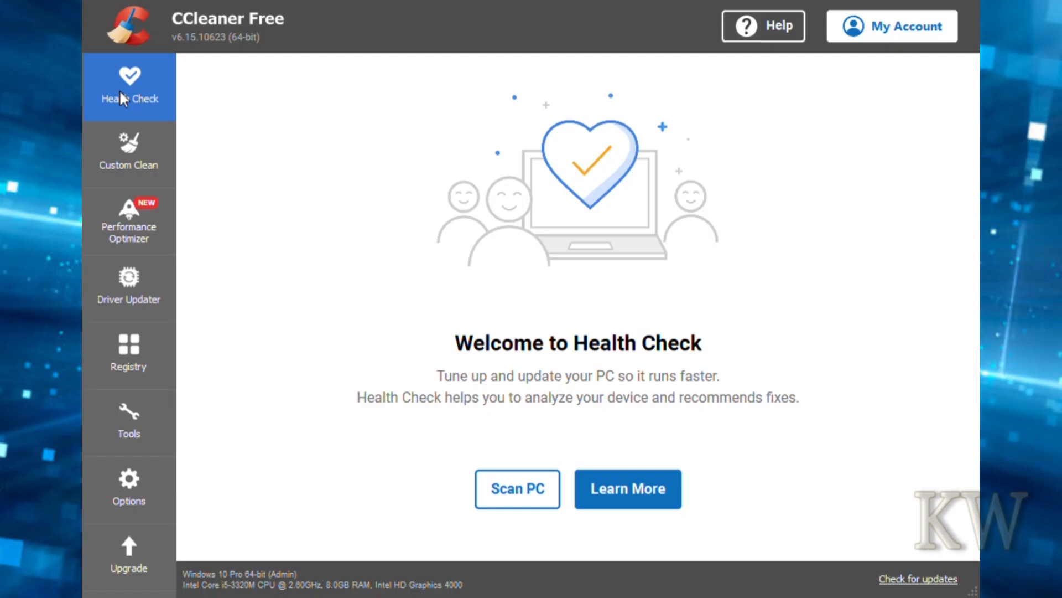
pyautogui.moveTo(122, 117)
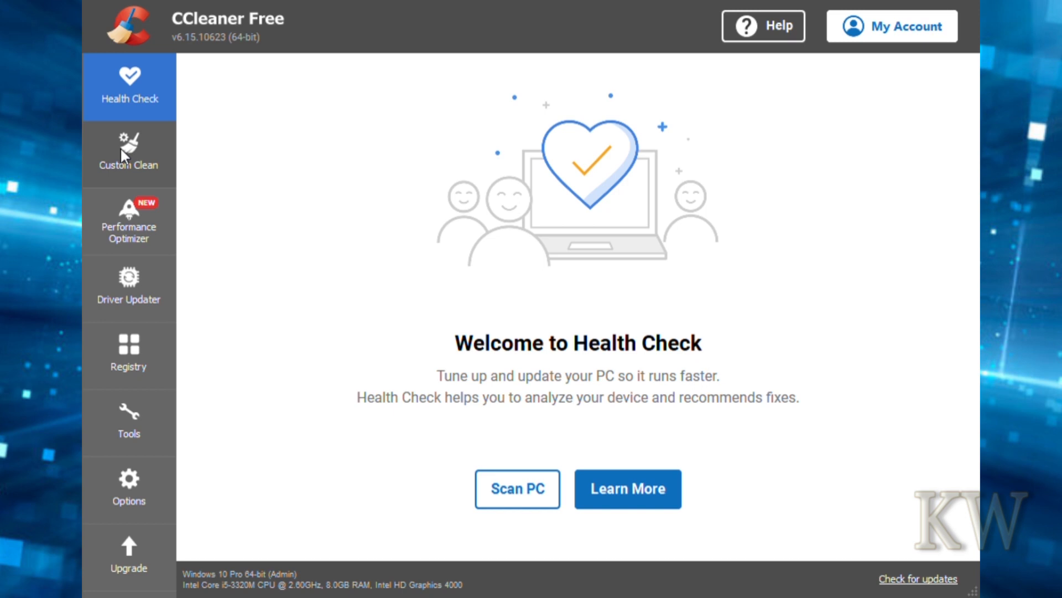
# Switch from Health Check to the Custom Clean section with its Windows cleaning checklist.
pyautogui.click(129, 153)
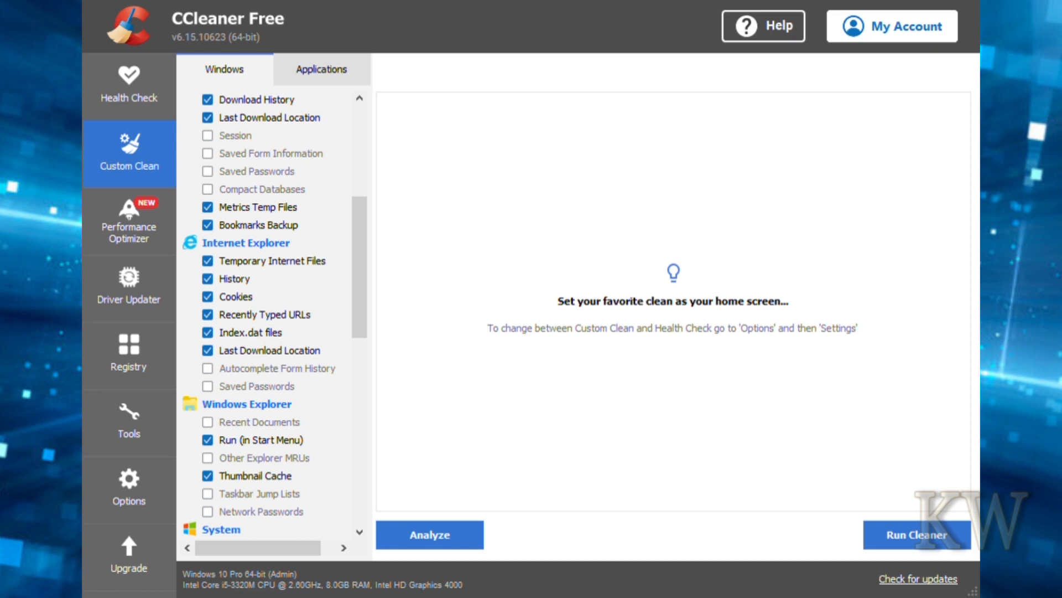
# Glance at the Applications list, return to Windows and locate the Edge Chromium items.
pyautogui.click(321, 69)
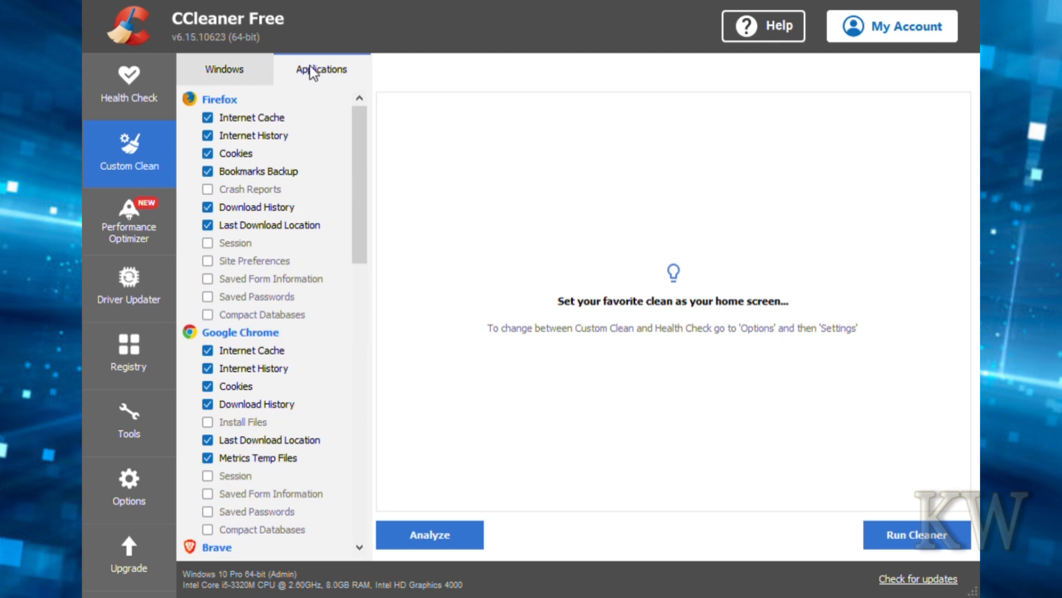
pyautogui.click(224, 68)
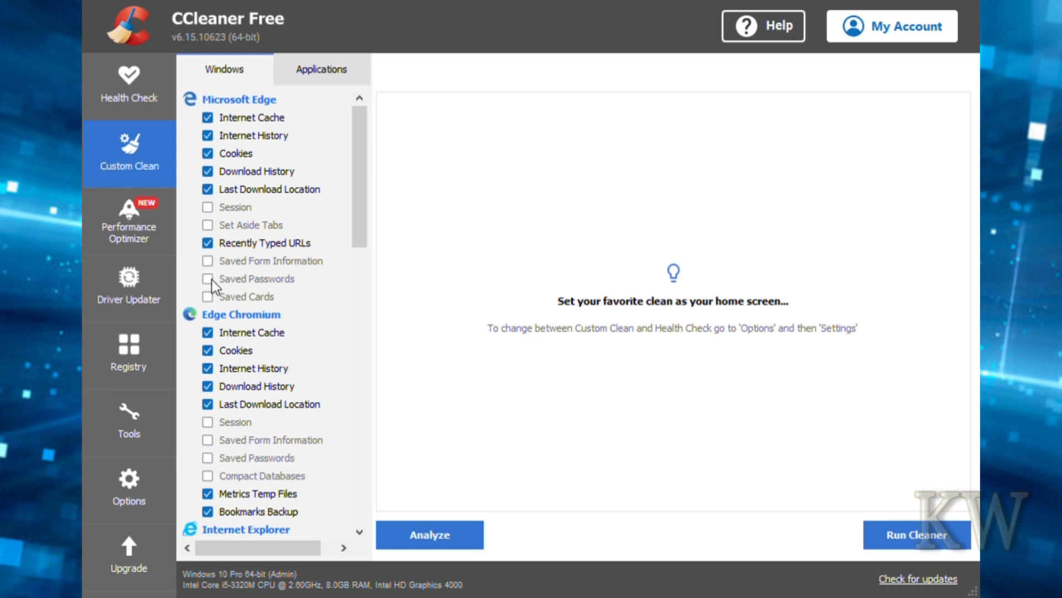
pyautogui.moveTo(289, 294)
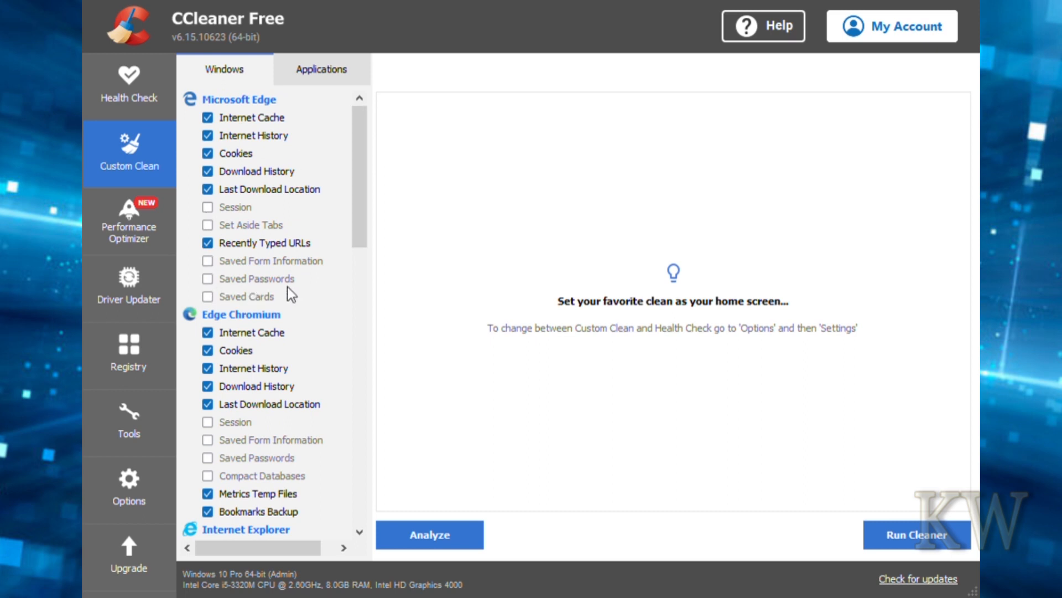
pyautogui.moveTo(175, 296)
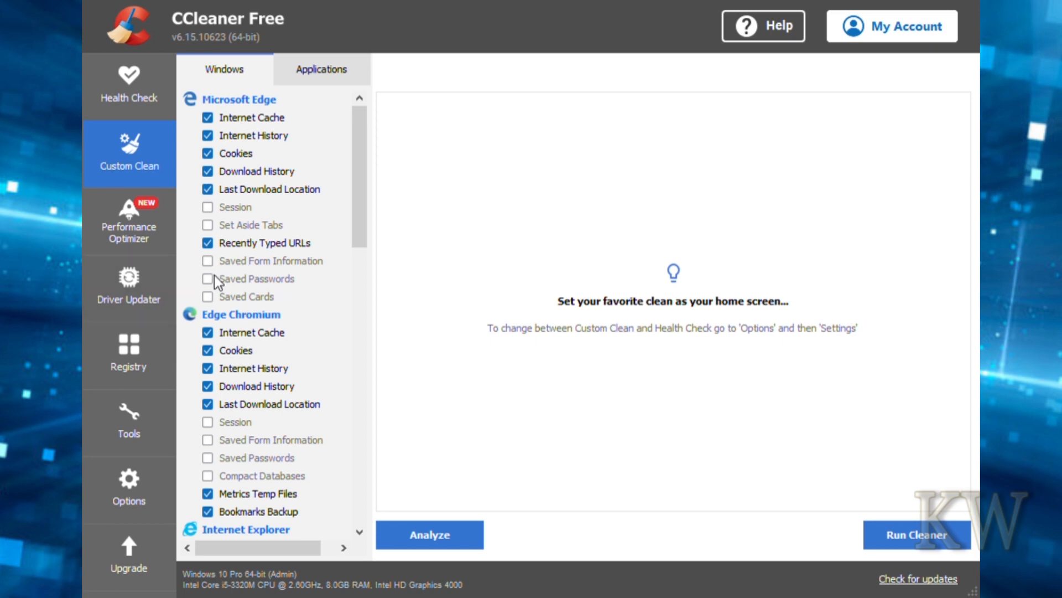
pyautogui.click(207, 279)
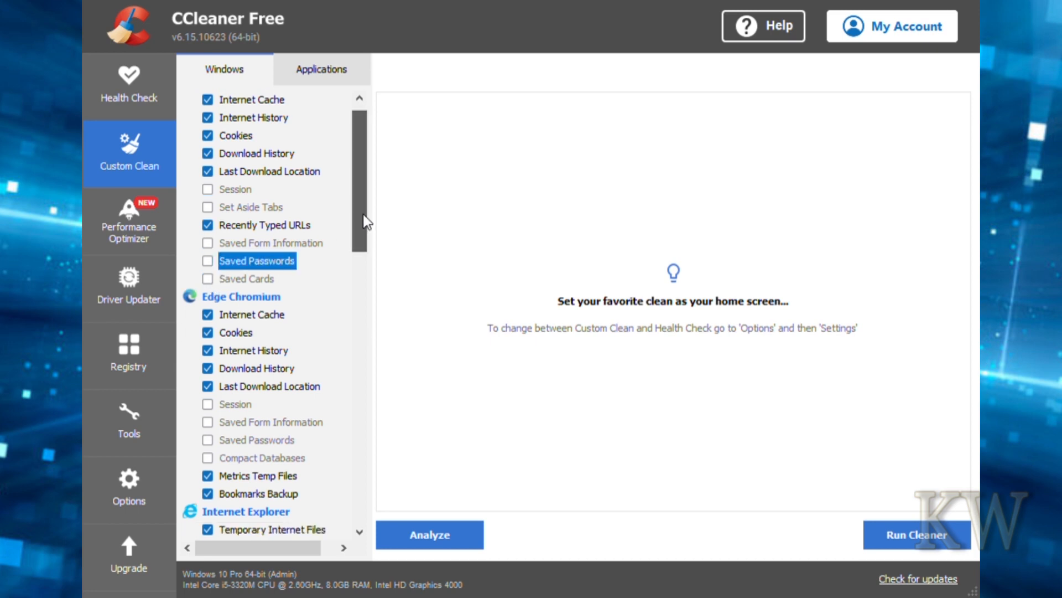
pyautogui.scroll(-3)
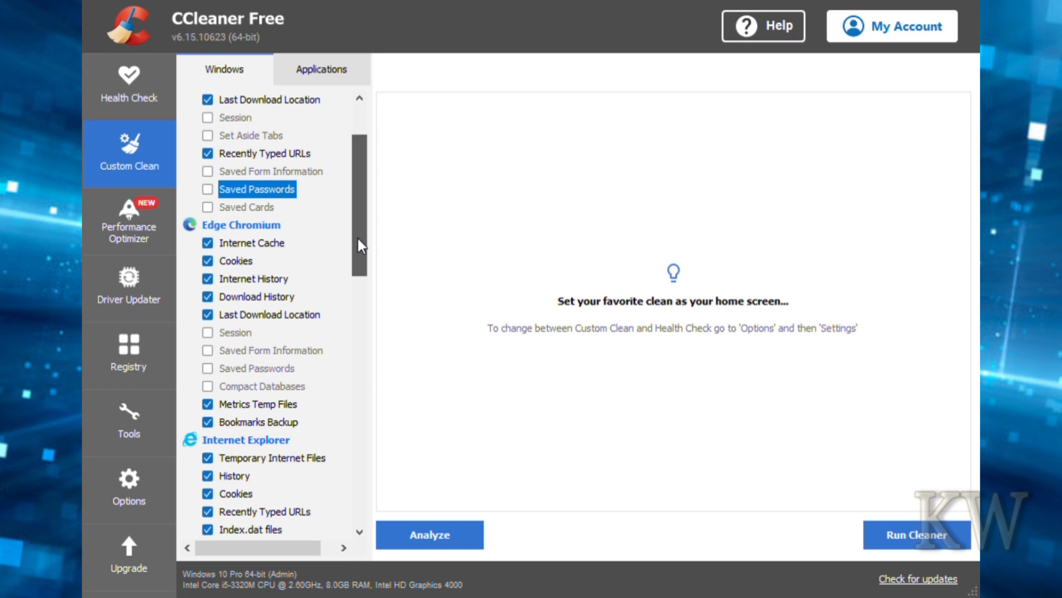
pyautogui.scroll(-3)
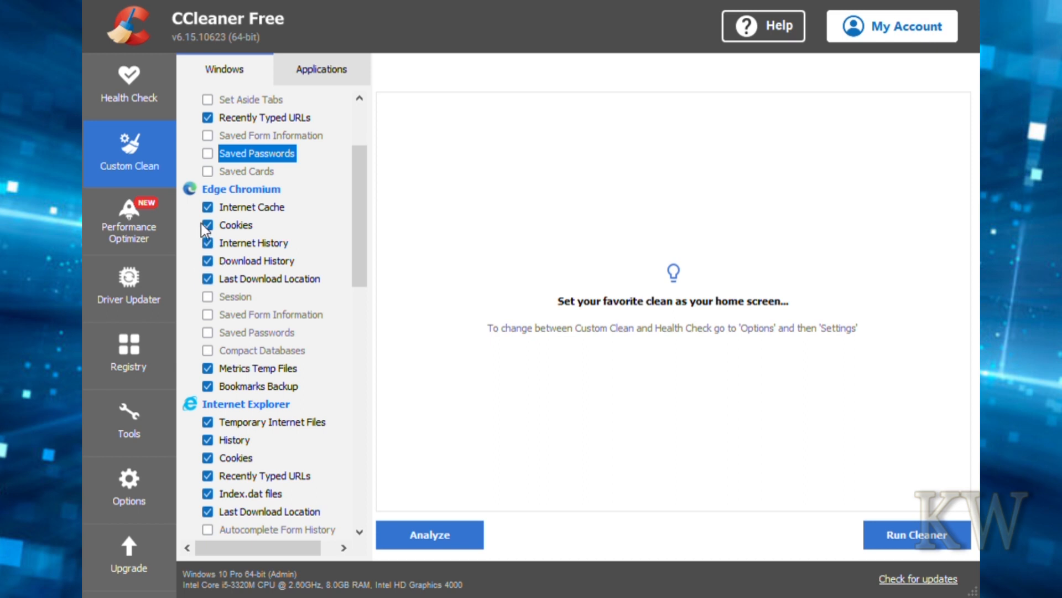
# Untick Edge Chromium Cookies and toggle its Saved Passwords on and back off.
pyautogui.click(207, 224)
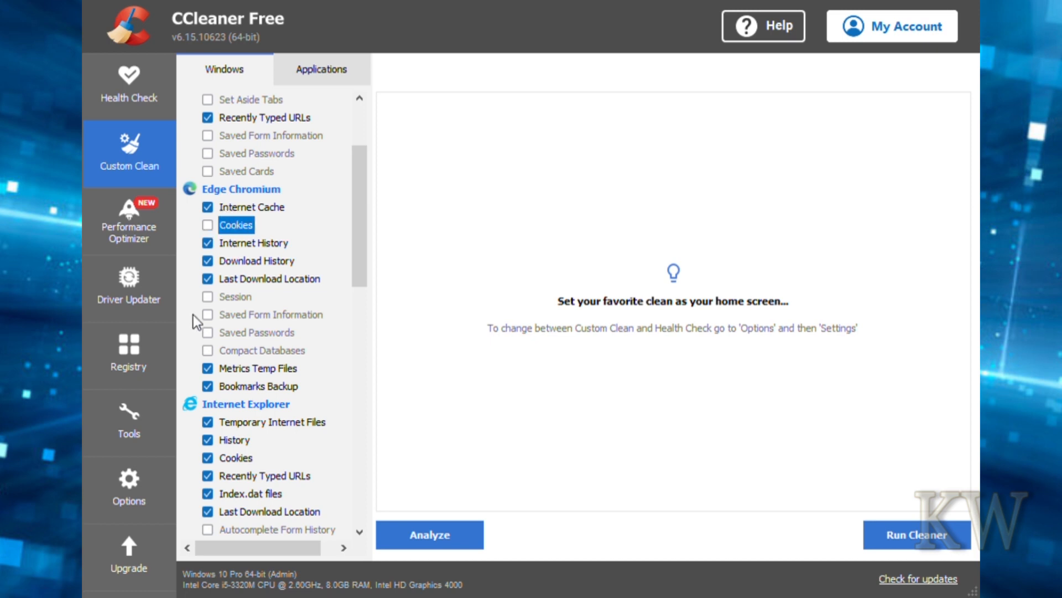
pyautogui.moveTo(216, 335)
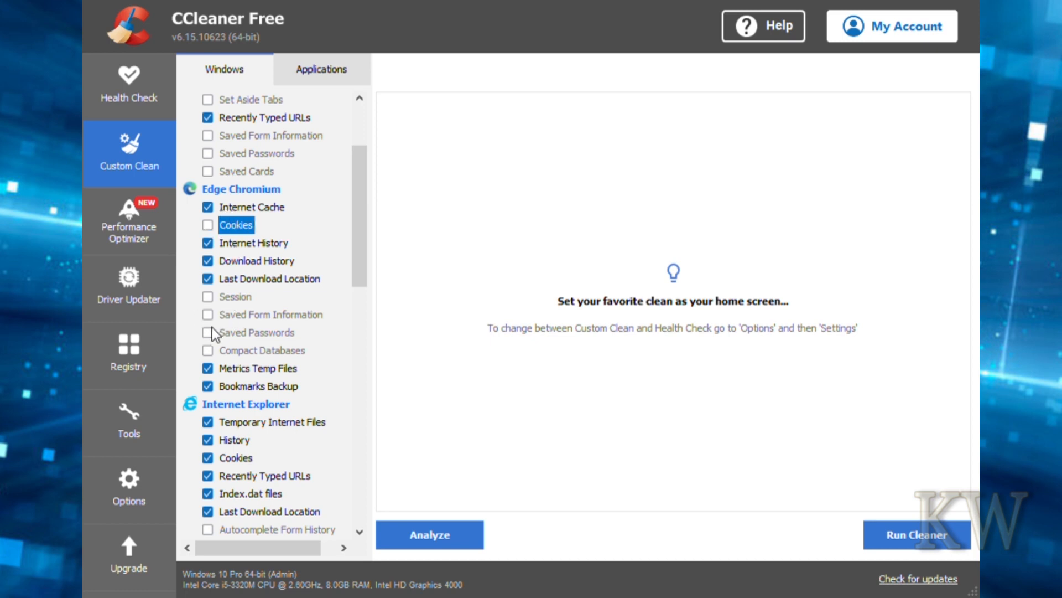
pyautogui.click(207, 332)
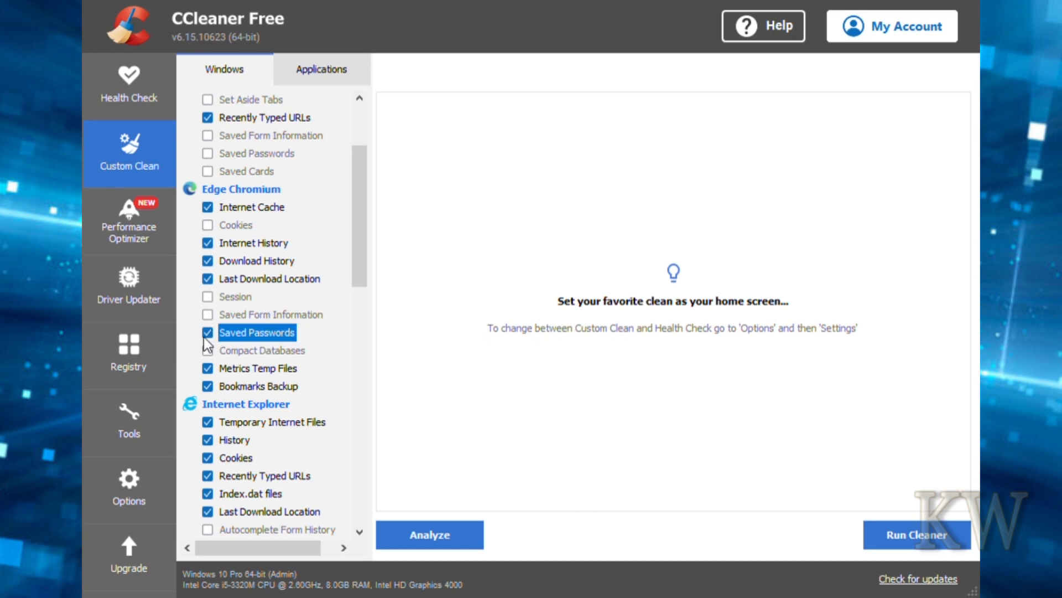
pyautogui.click(207, 332)
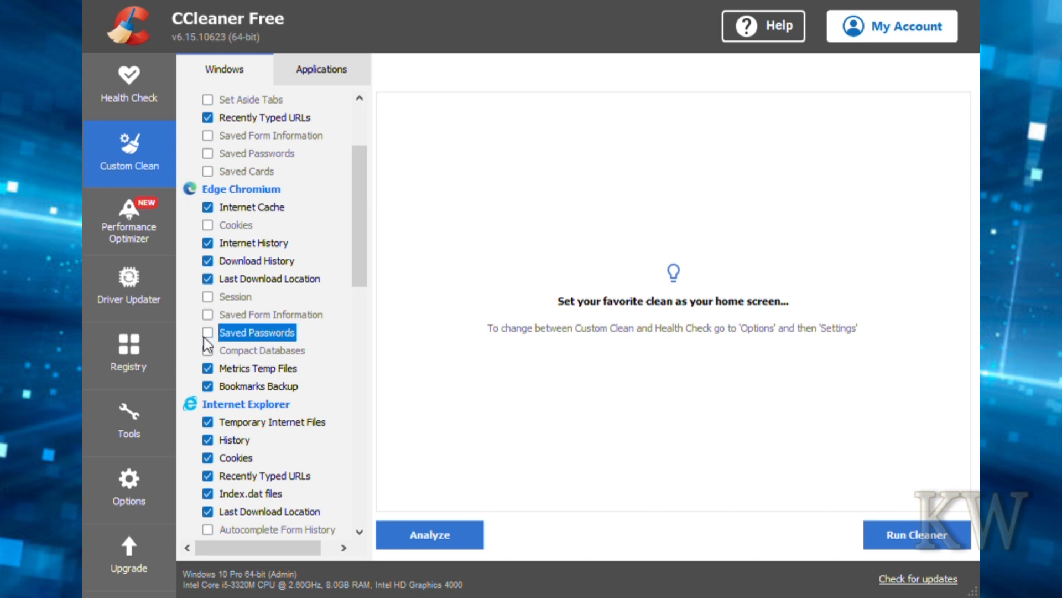
pyautogui.moveTo(351, 286)
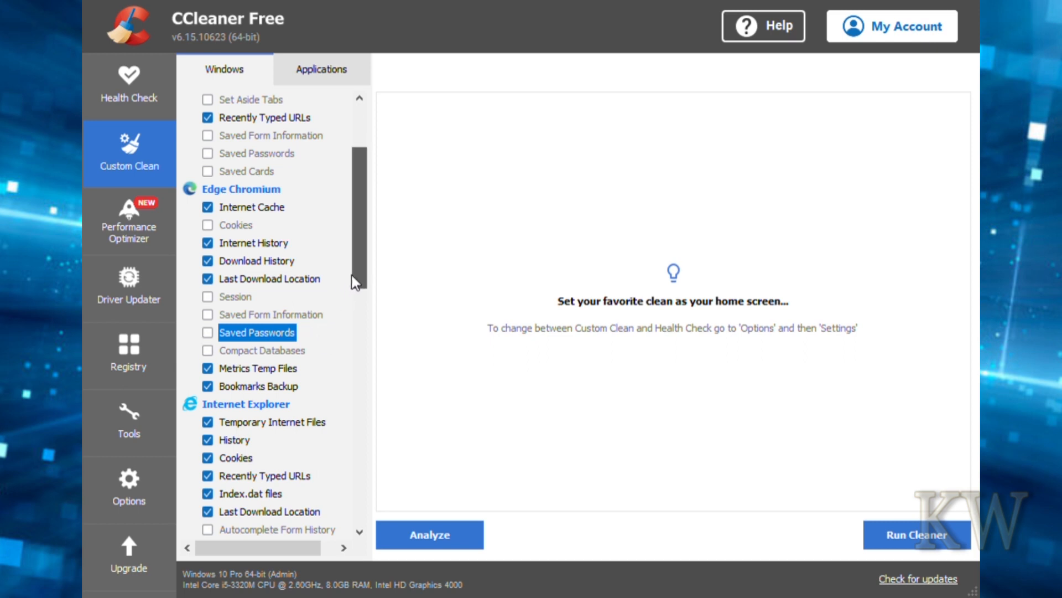
# Scroll to the Advanced Windows items and tick Windows Event Logs.
pyautogui.scroll(-3)
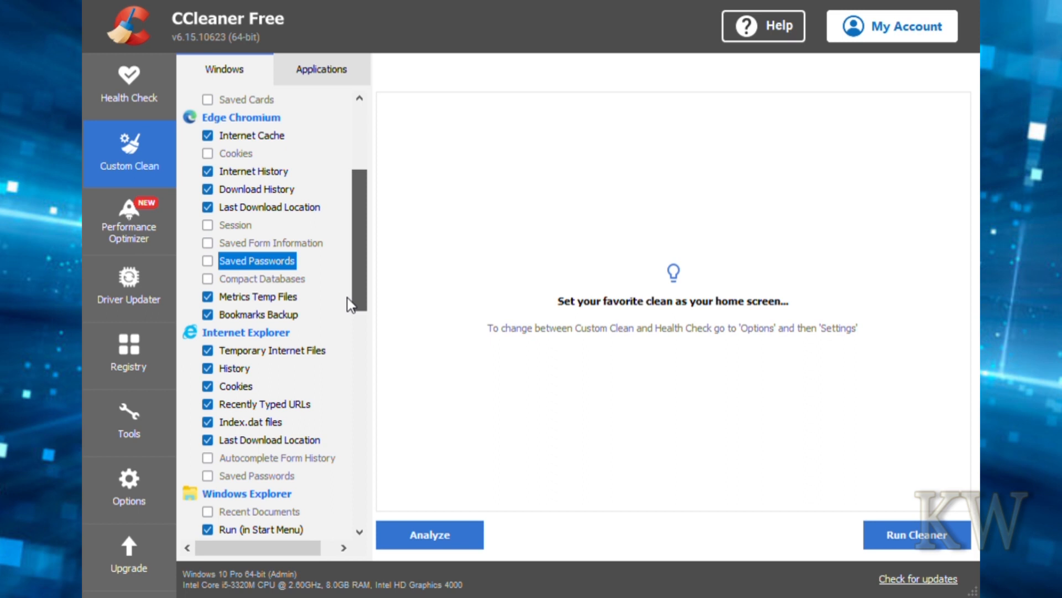
pyautogui.scroll(-3)
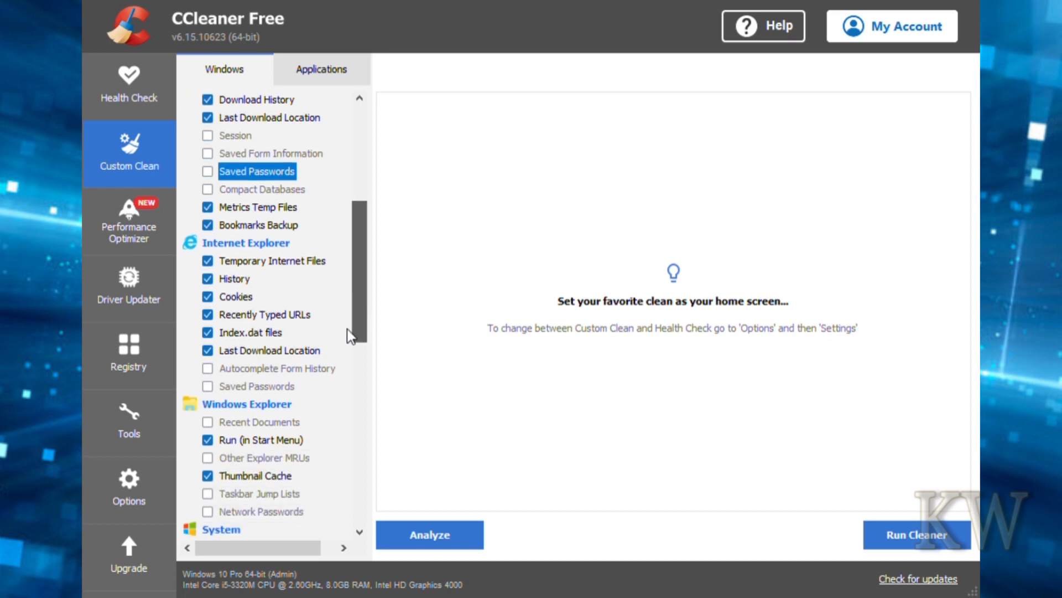
pyautogui.scroll(-3)
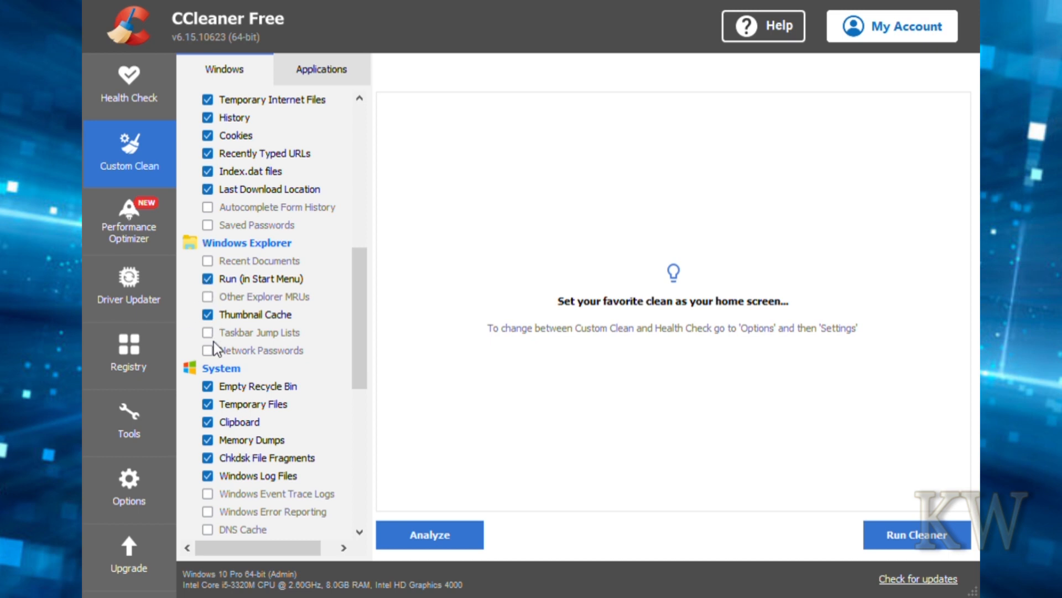
pyautogui.moveTo(243, 298)
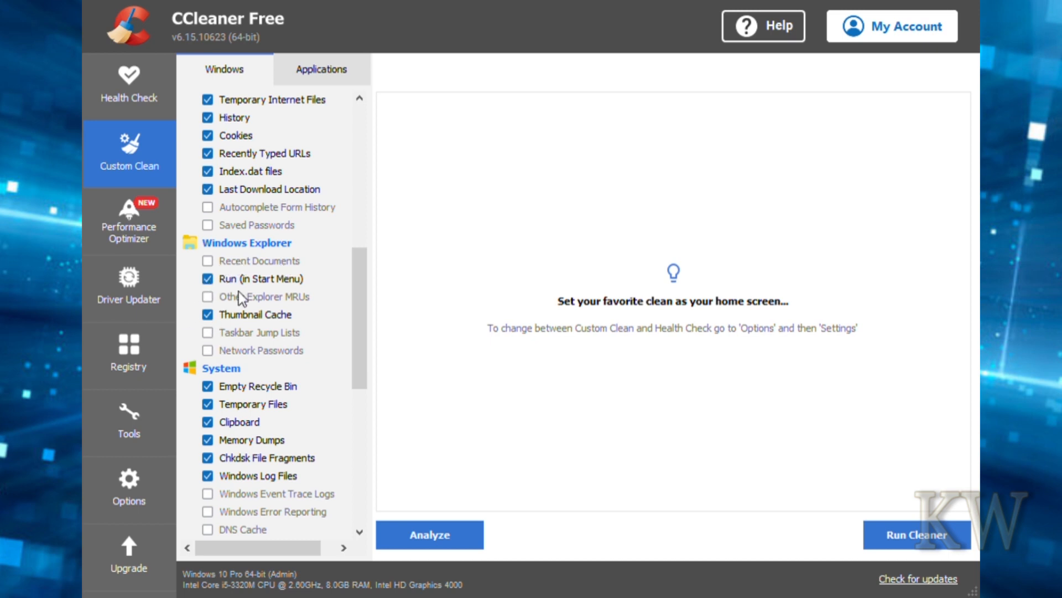
pyautogui.moveTo(330, 306)
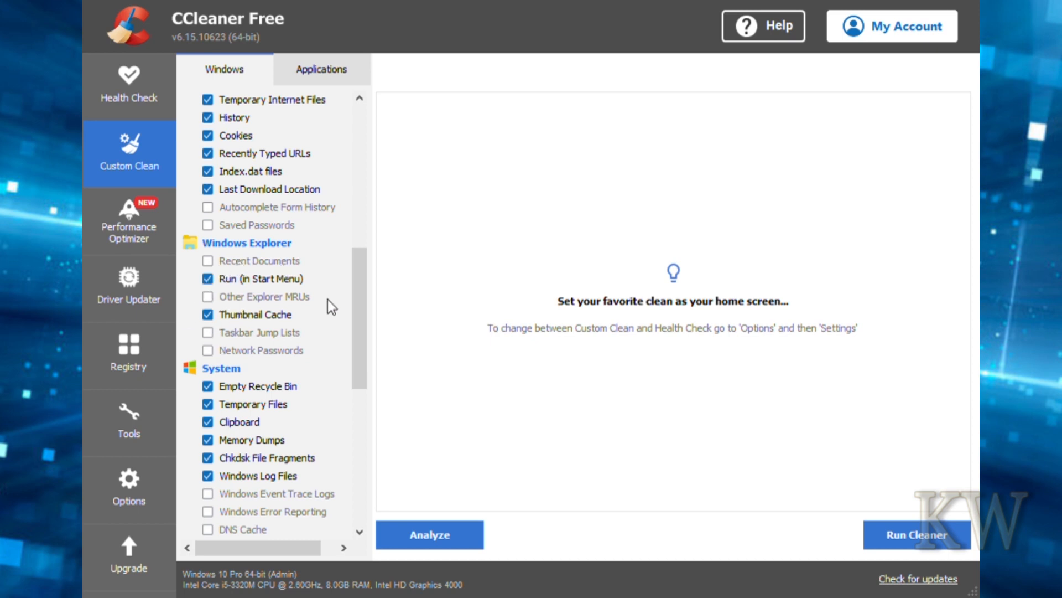
pyautogui.moveTo(359, 318)
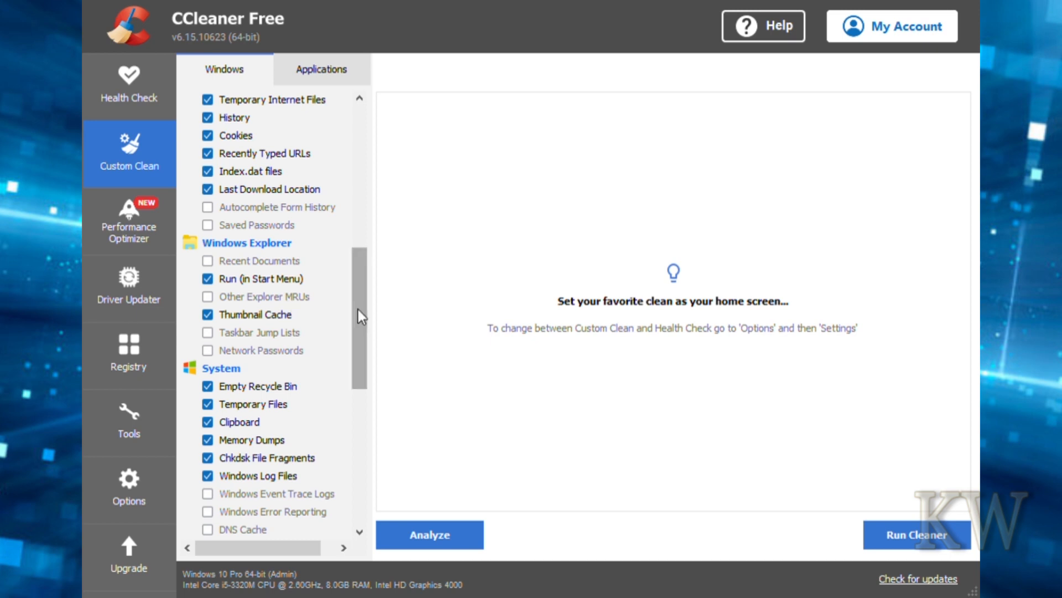
pyautogui.scroll(-3)
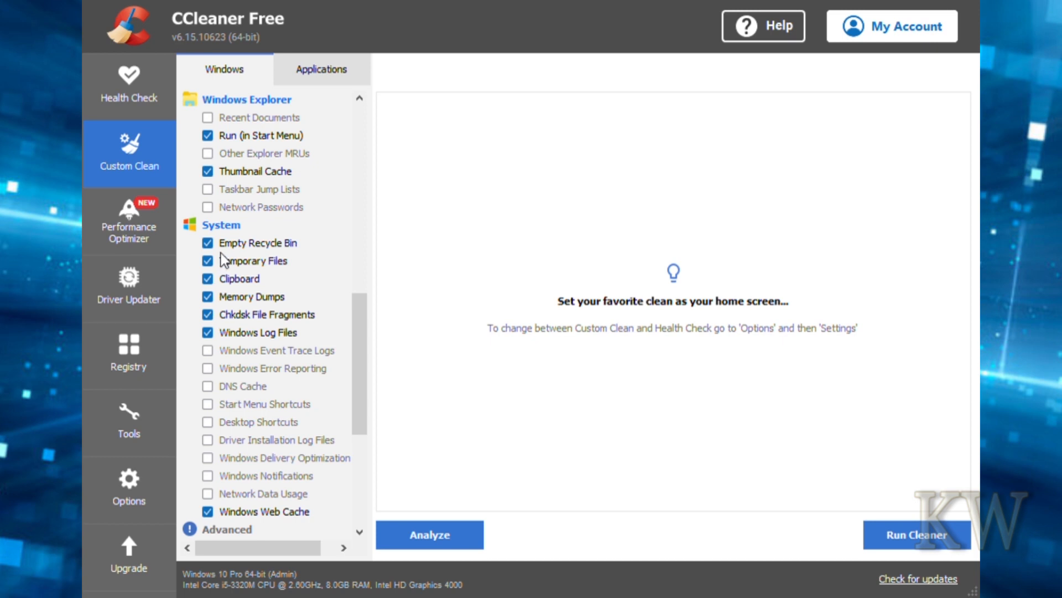
pyautogui.moveTo(251, 319)
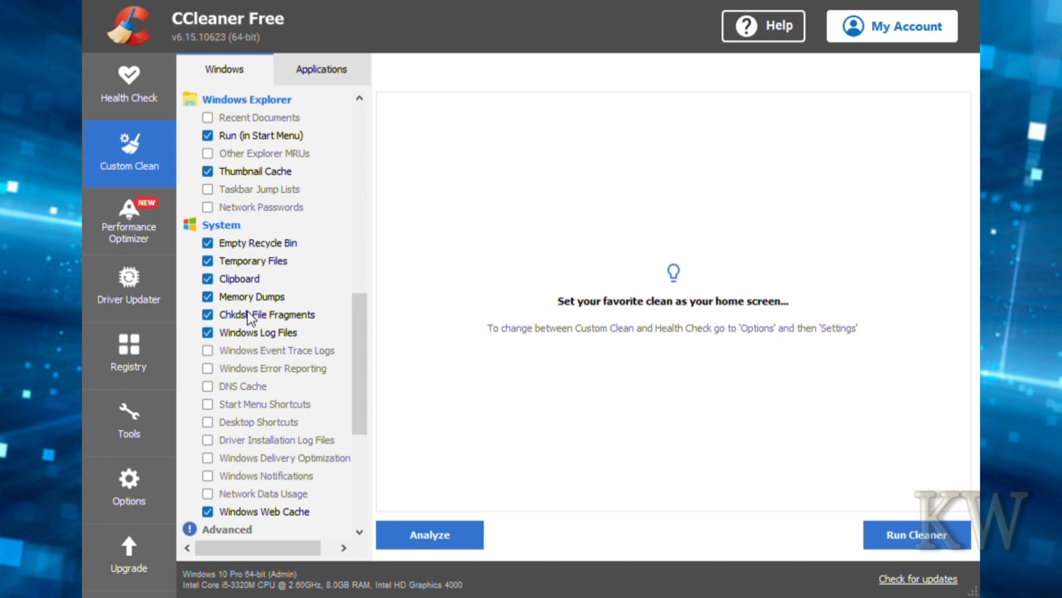
pyautogui.moveTo(302, 315)
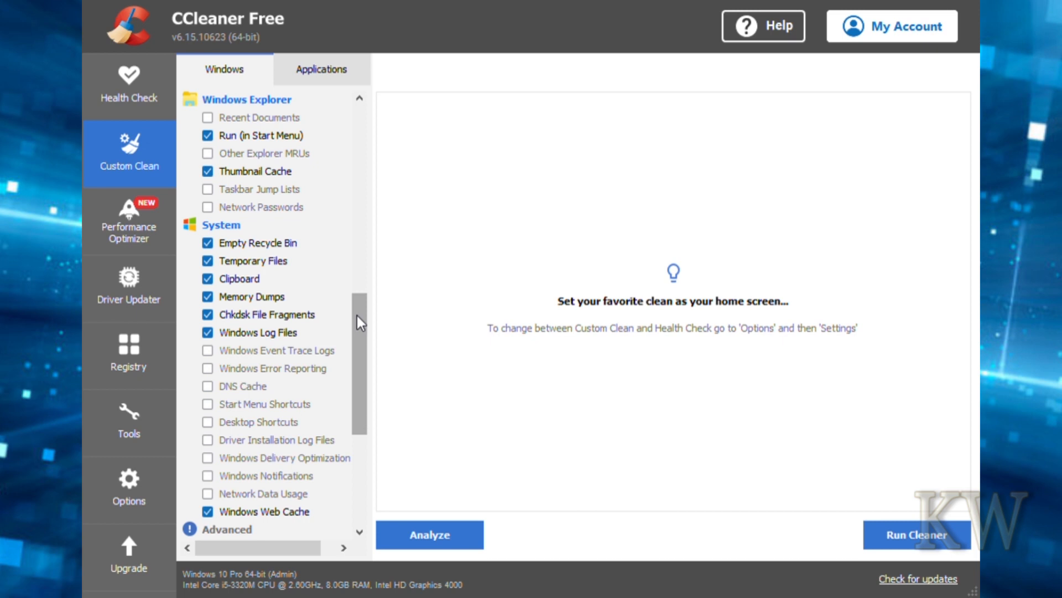
pyautogui.scroll(-3)
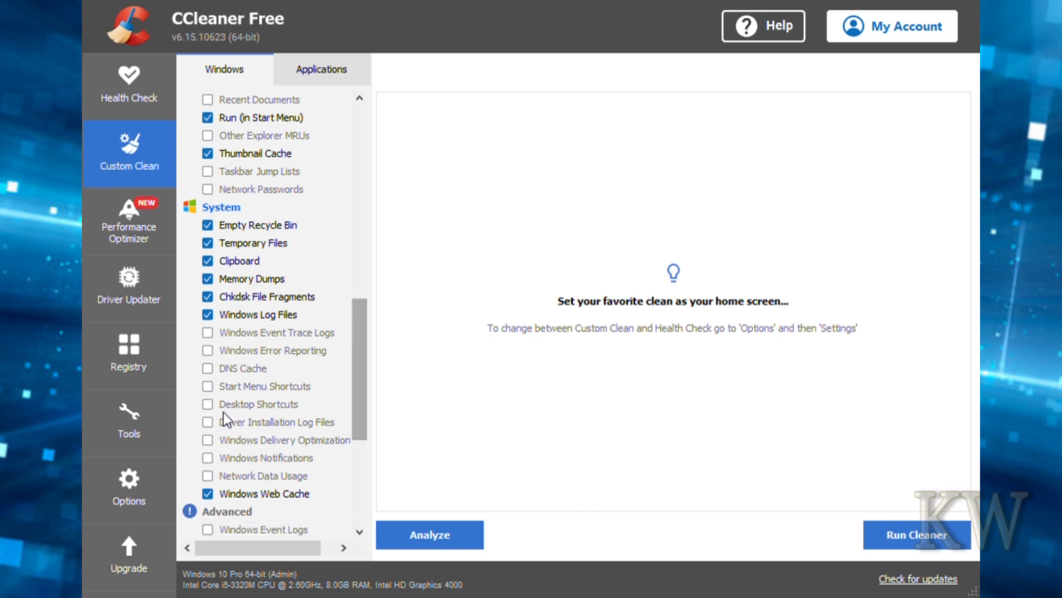
pyautogui.moveTo(227, 460)
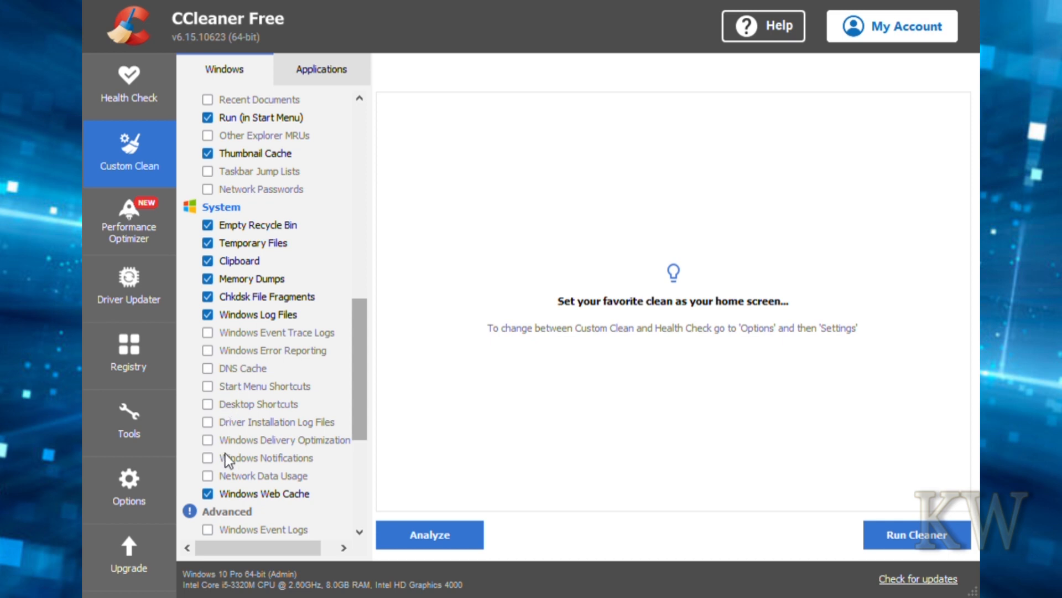
pyautogui.moveTo(235, 409)
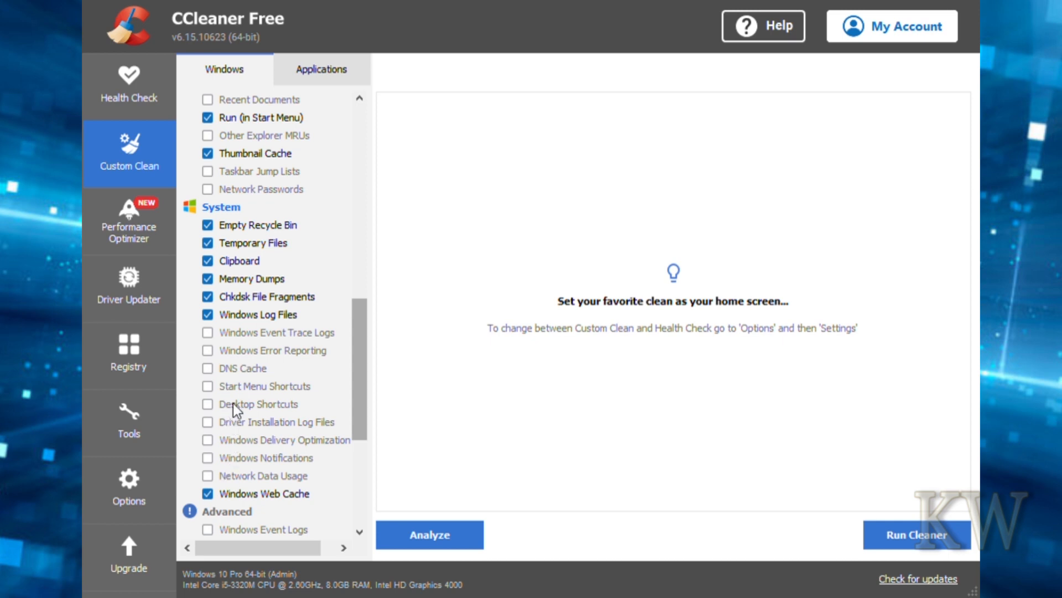
pyautogui.moveTo(244, 358)
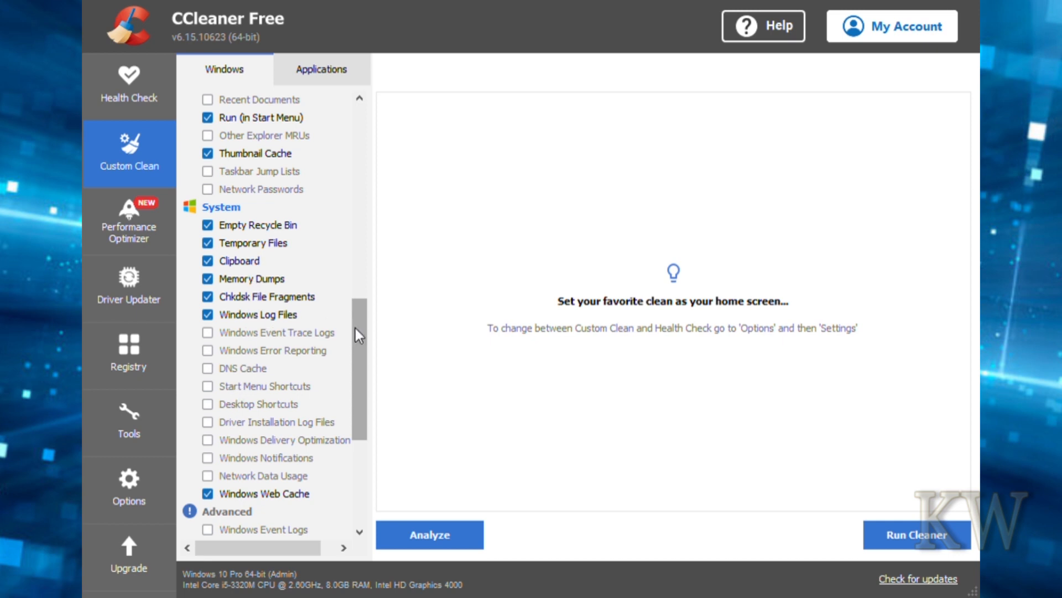
pyautogui.scroll(-3)
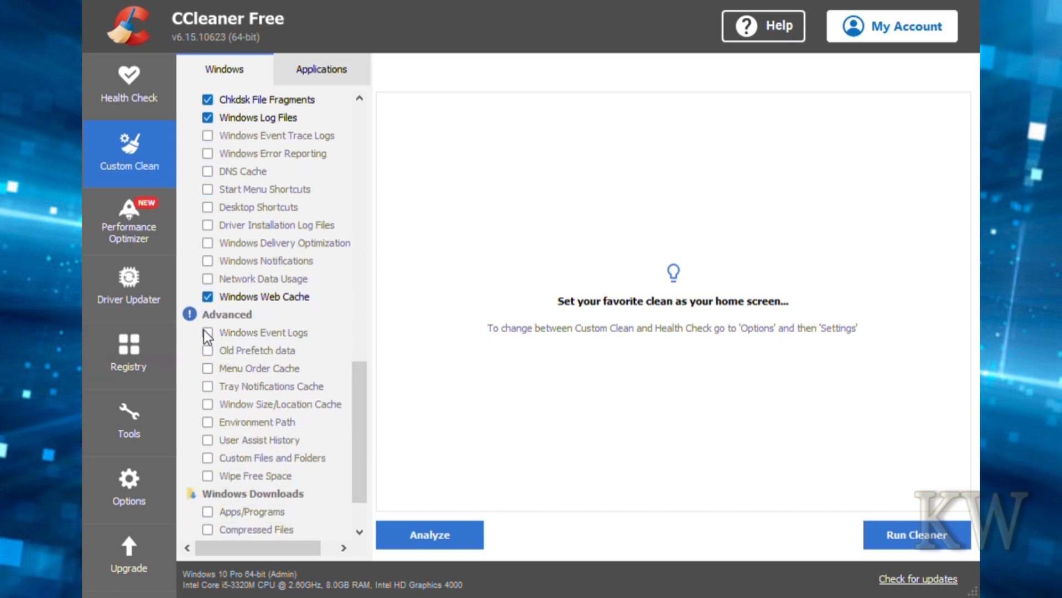
pyautogui.click(207, 332)
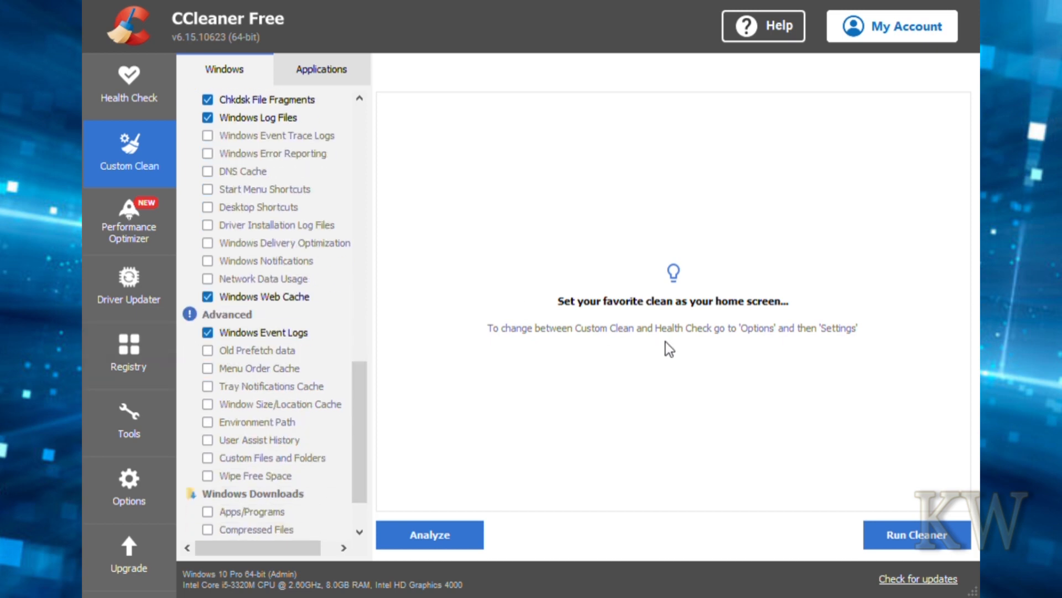
pyautogui.click(264, 332)
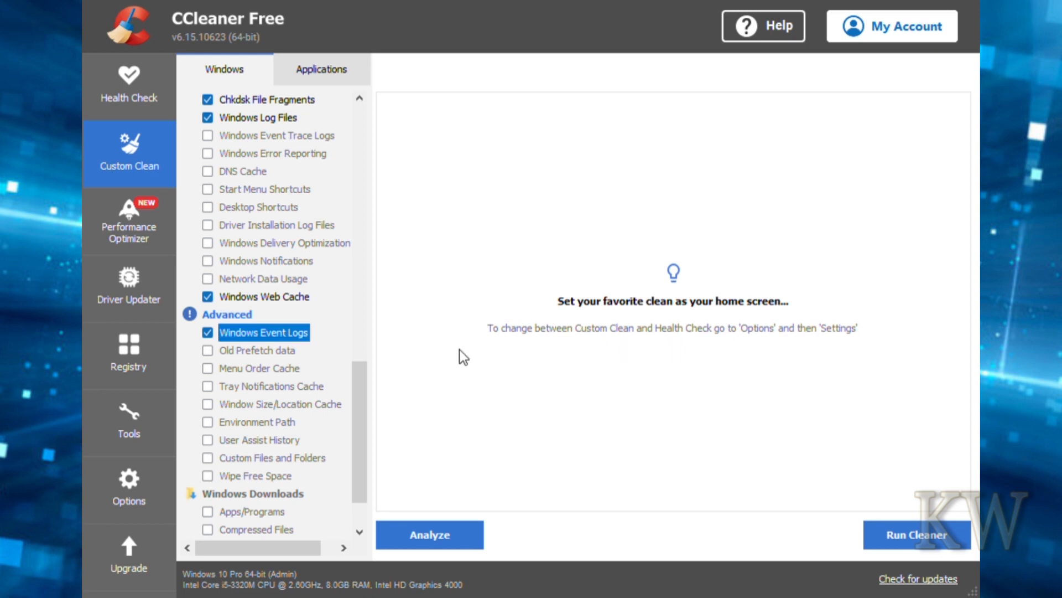
pyautogui.moveTo(261, 405)
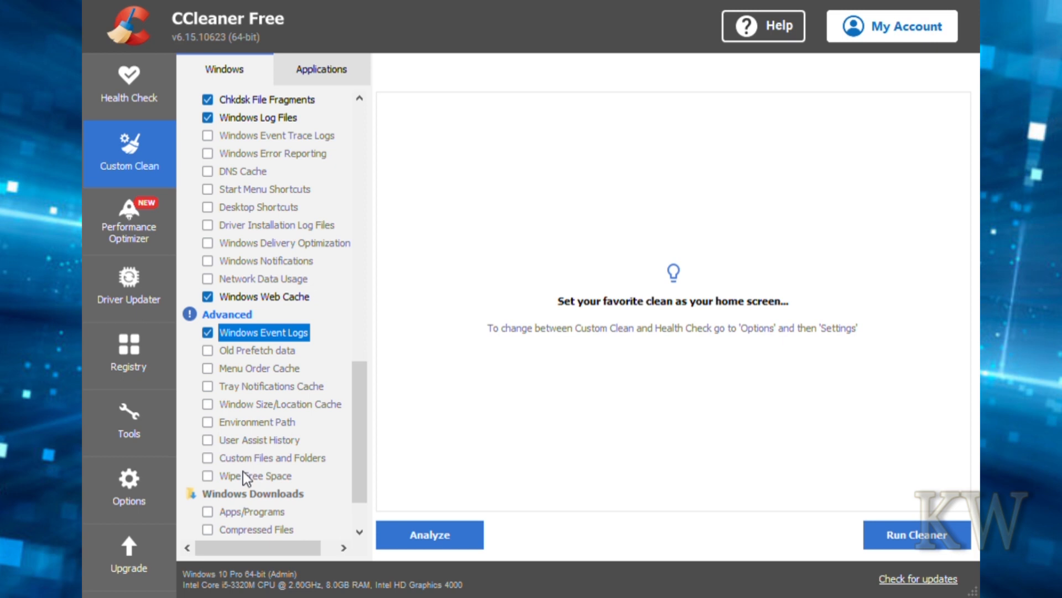
pyautogui.moveTo(212, 487)
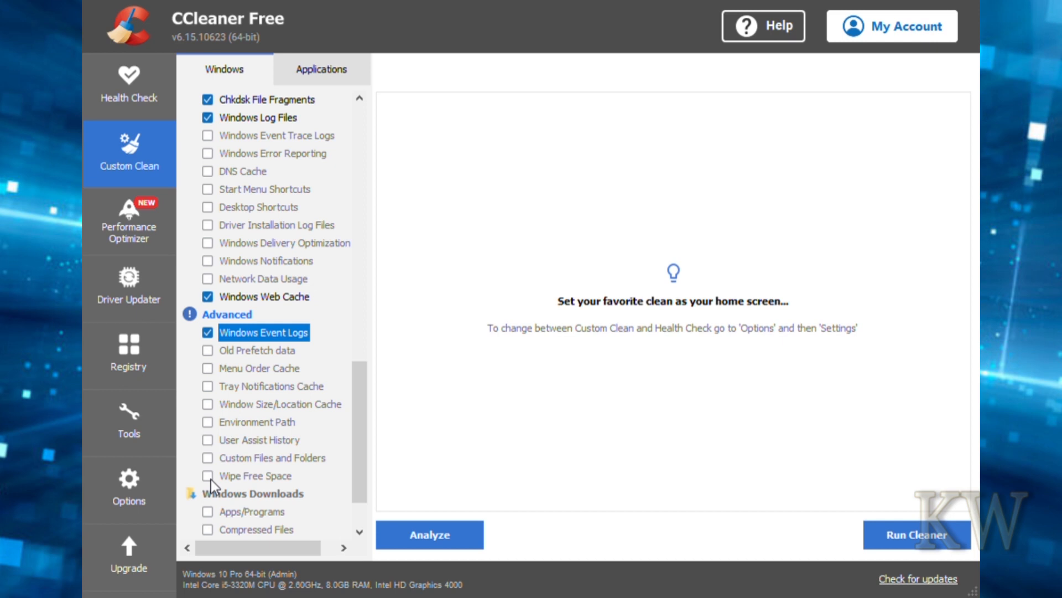
# Tick Wipe Free Space and then untick it again, leaving it excluded.
pyautogui.click(207, 475)
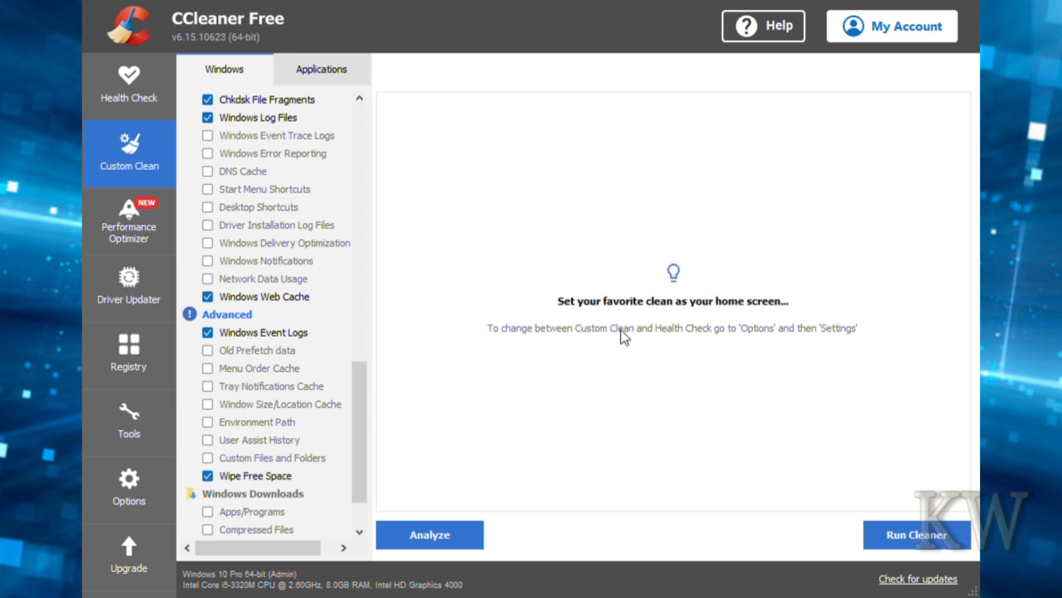
pyautogui.moveTo(671, 324)
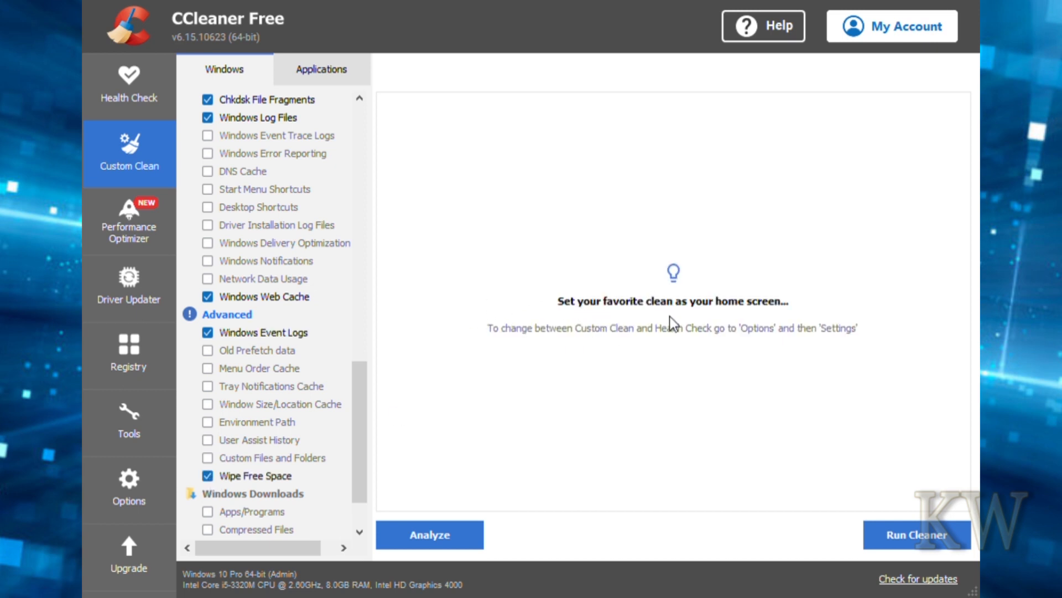
pyautogui.moveTo(659, 358)
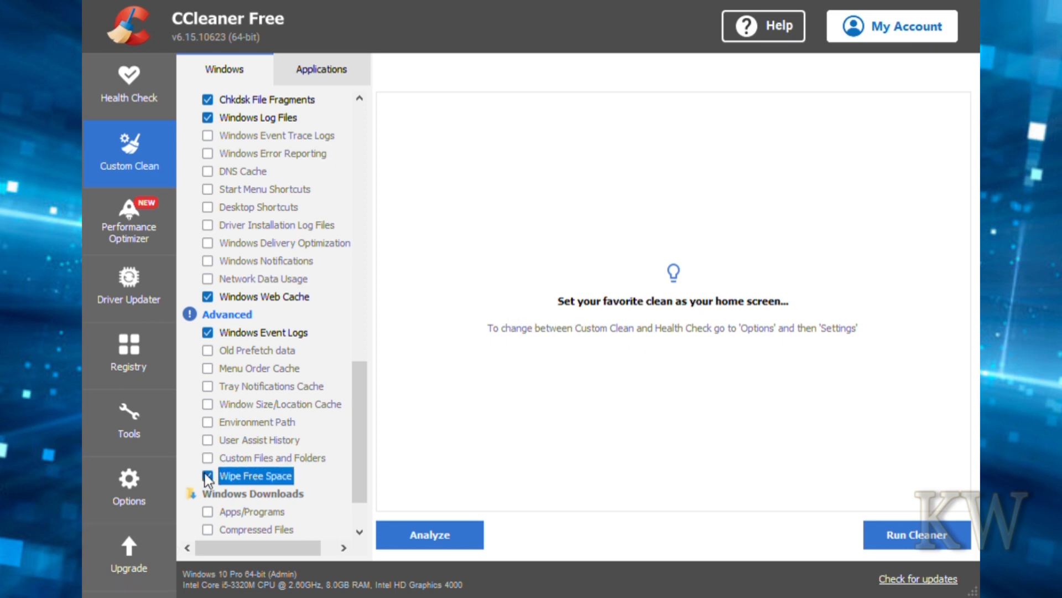
pyautogui.click(207, 476)
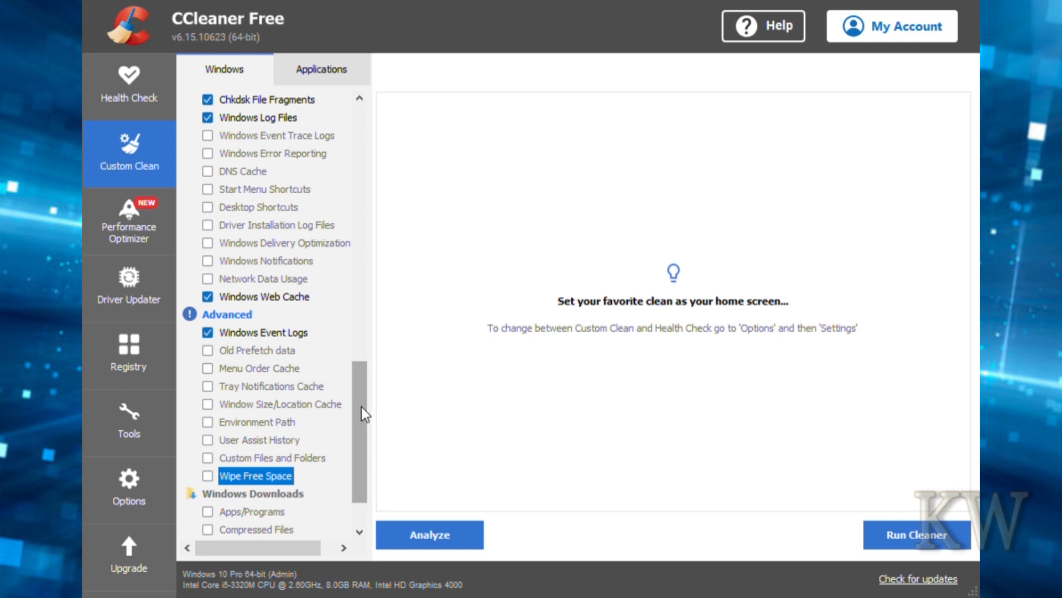
pyautogui.scroll(-3)
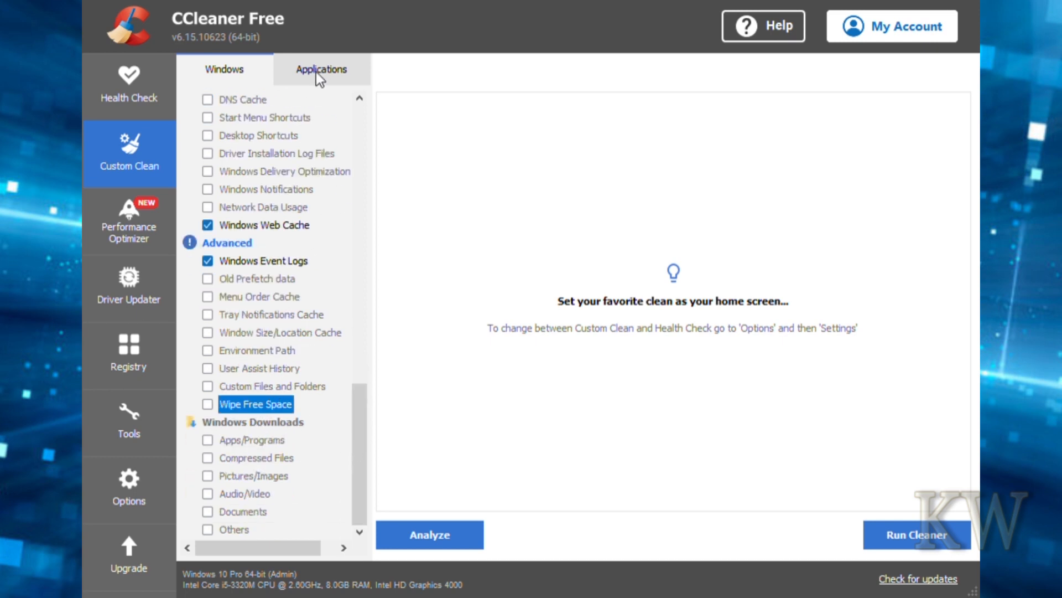
# In the Applications list, untick Google Chrome Cookies.
pyautogui.click(320, 69)
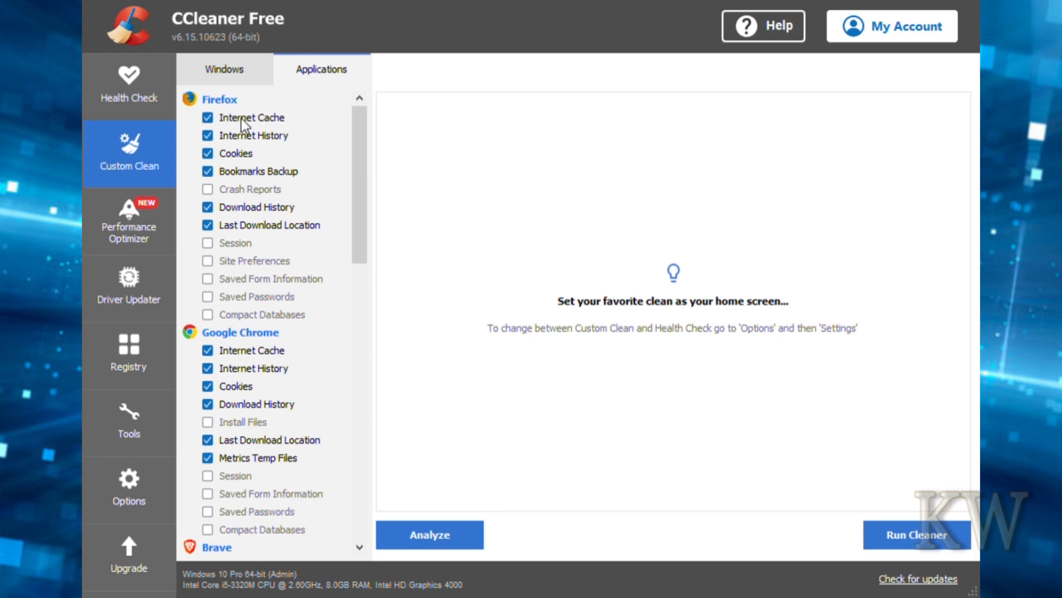
pyautogui.moveTo(243, 149)
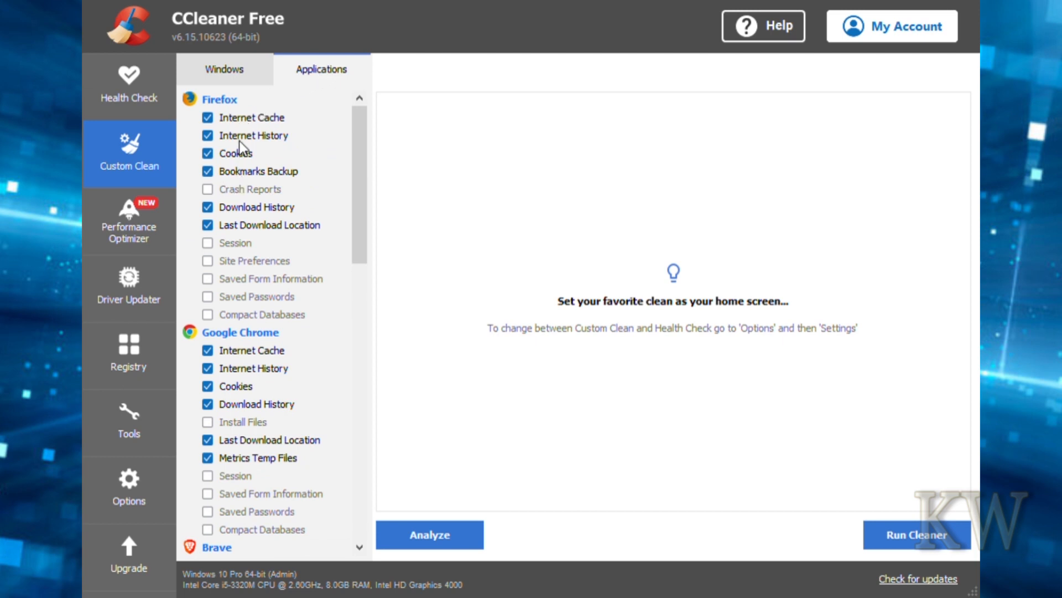
pyautogui.moveTo(227, 155)
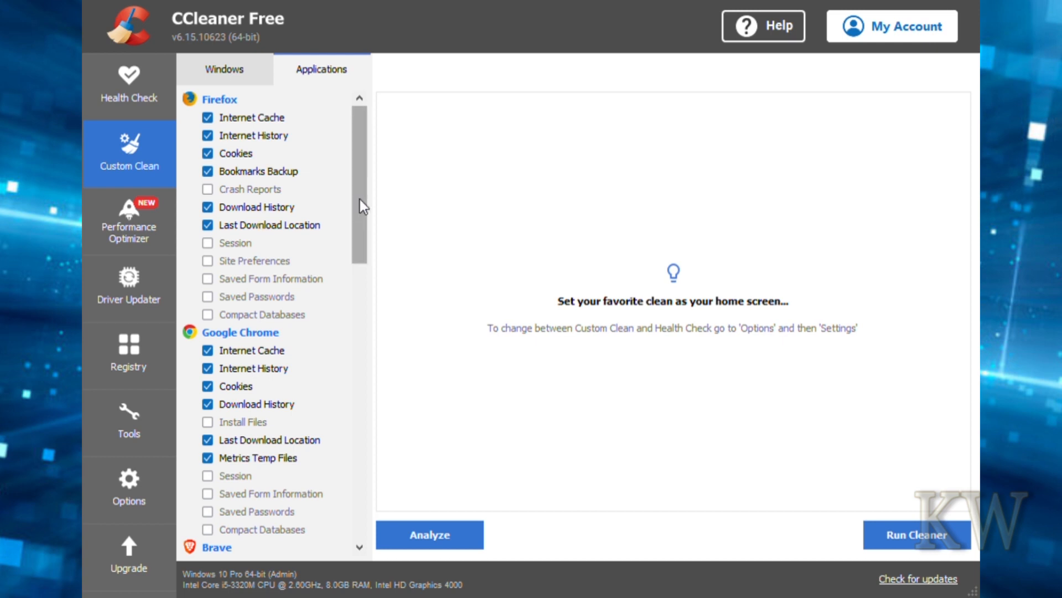
pyautogui.scroll(-3)
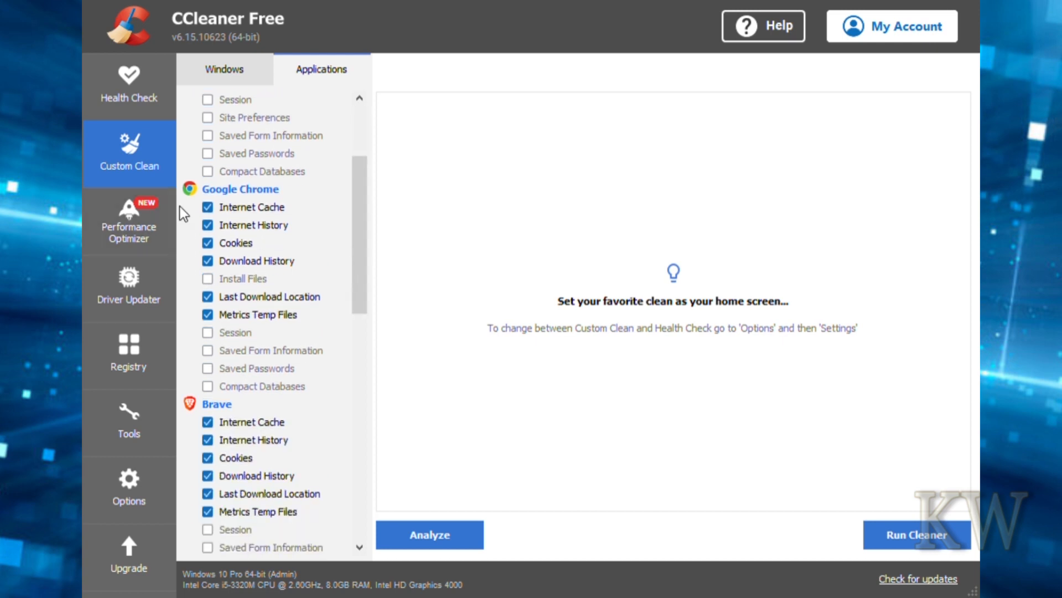
pyautogui.click(207, 243)
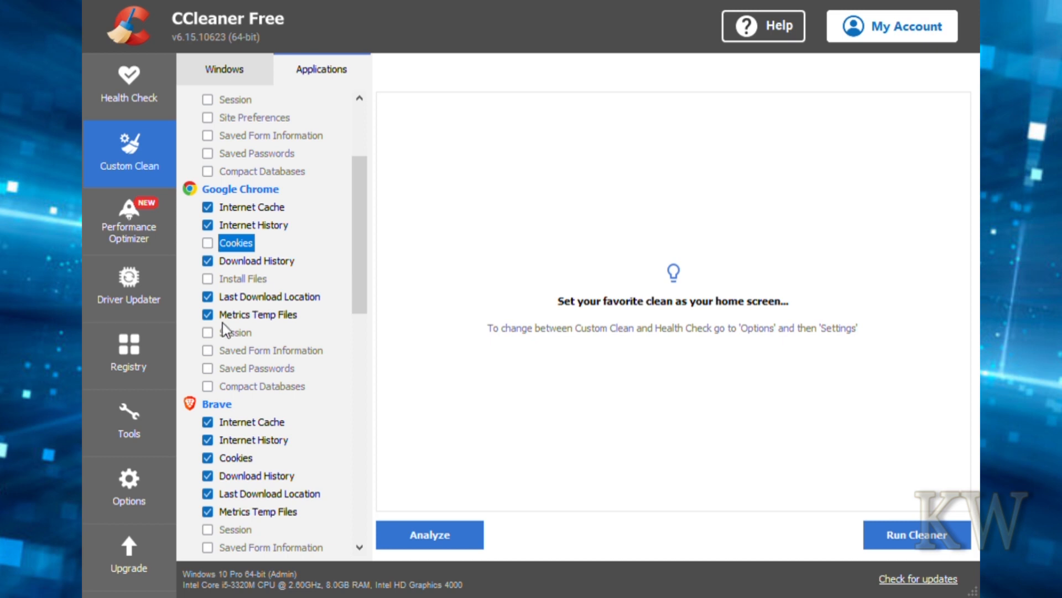
pyautogui.moveTo(215, 290)
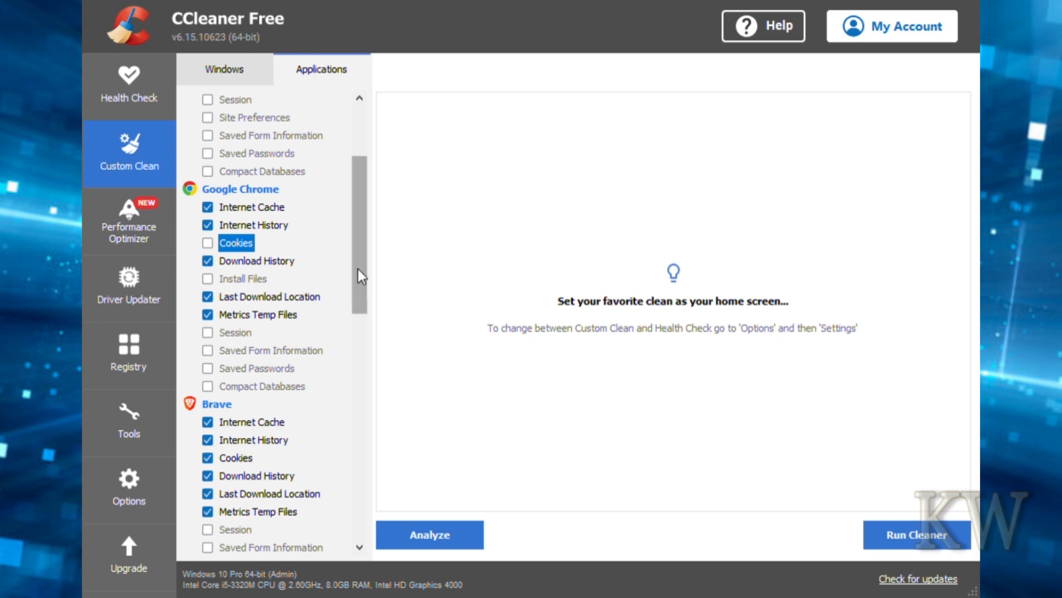
# Scroll down the Applications list and untick Paint.NET.
pyautogui.scroll(-3)
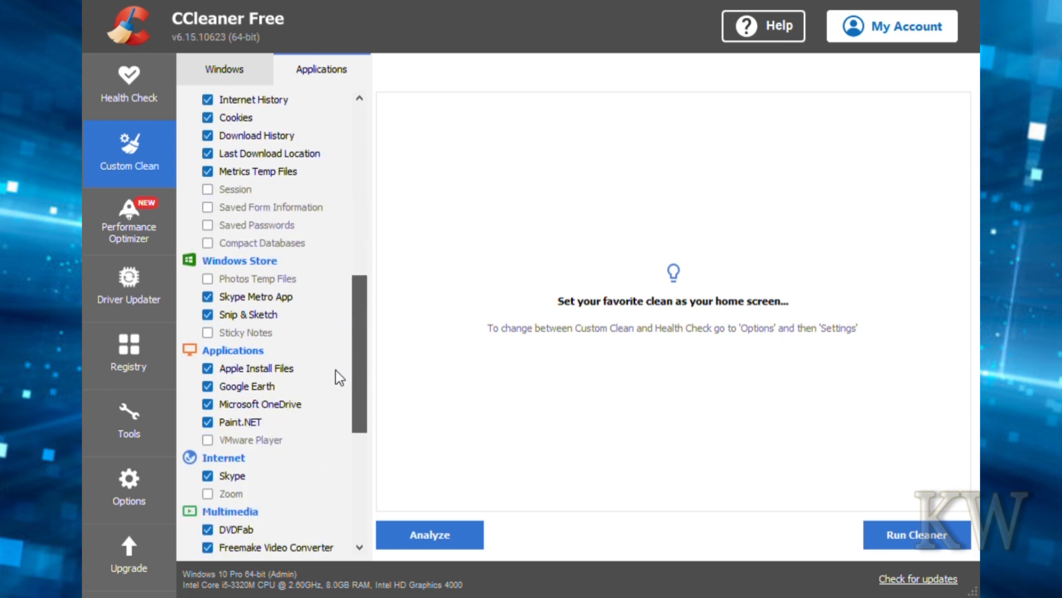
pyautogui.scroll(-3)
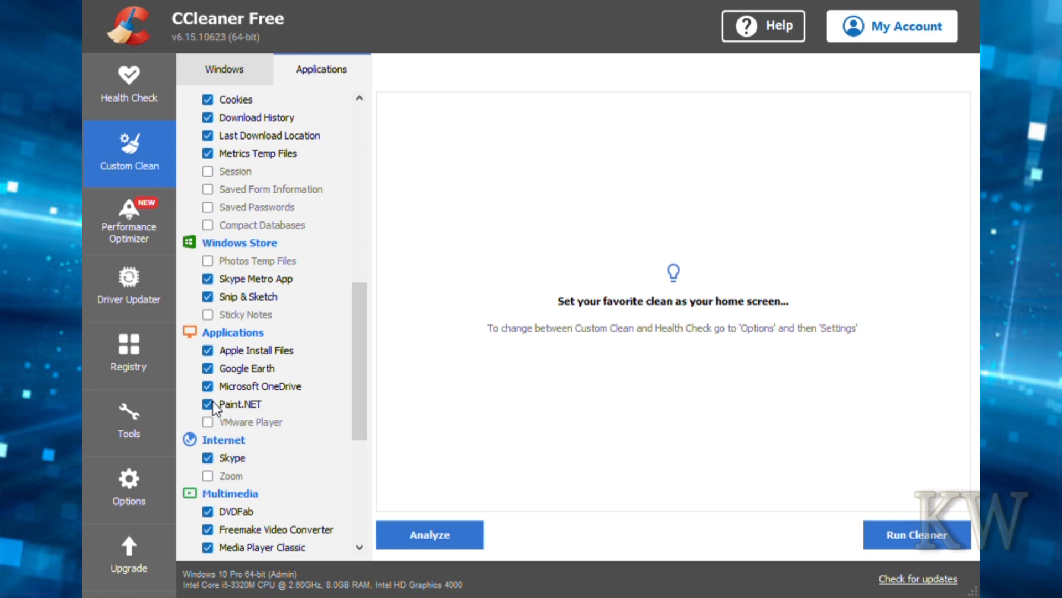
pyautogui.click(208, 404)
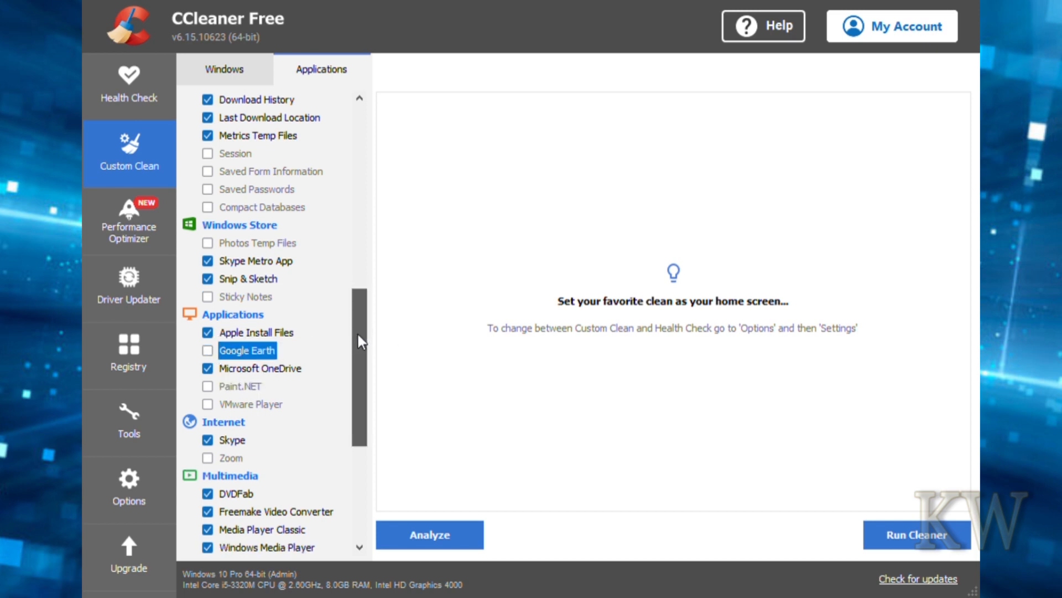
pyautogui.scroll(-3)
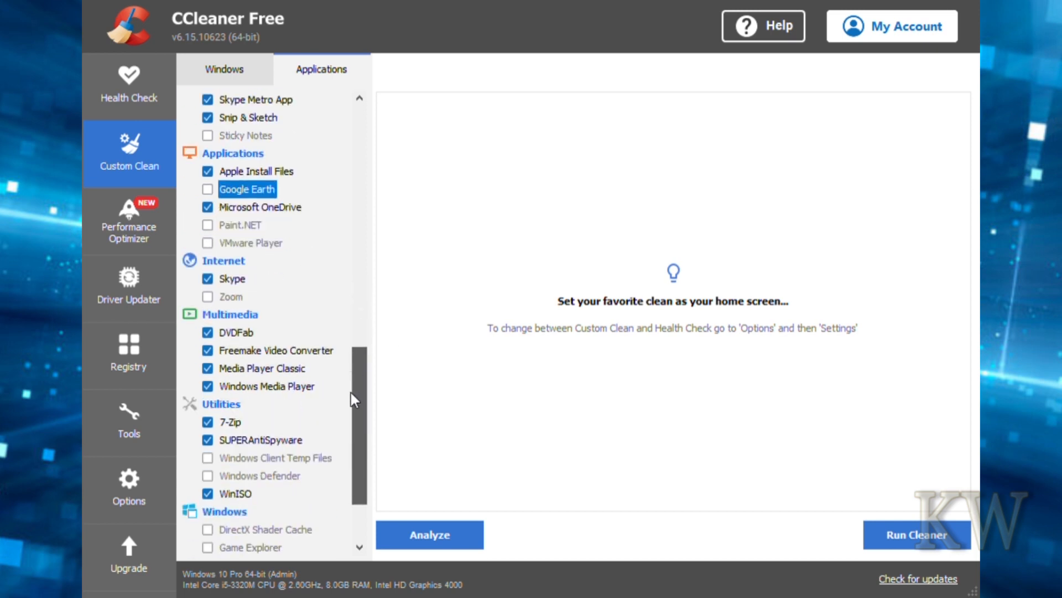
pyautogui.scroll(-3)
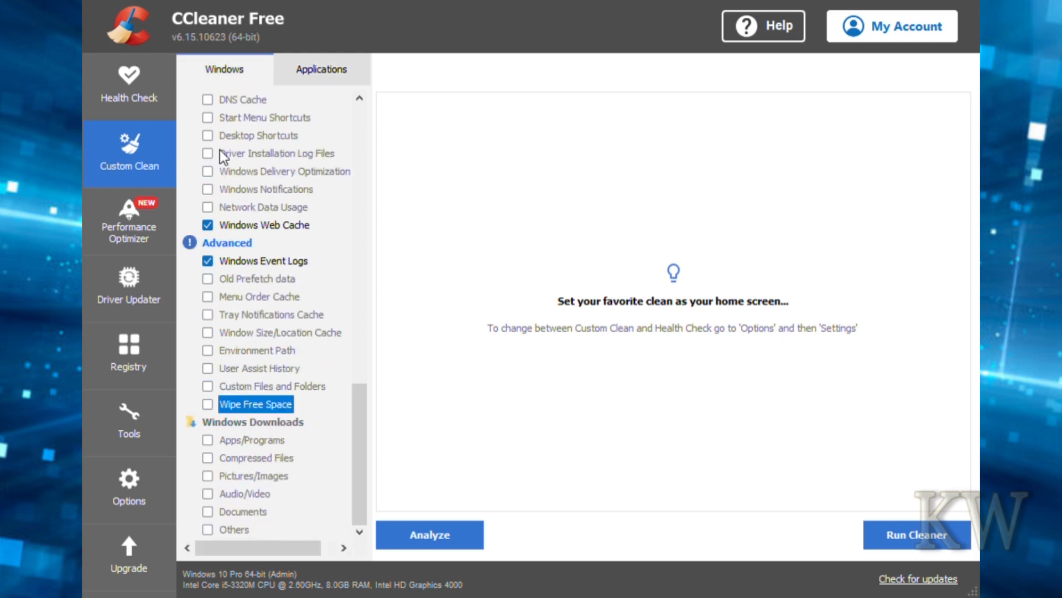
pyautogui.moveTo(311, 389)
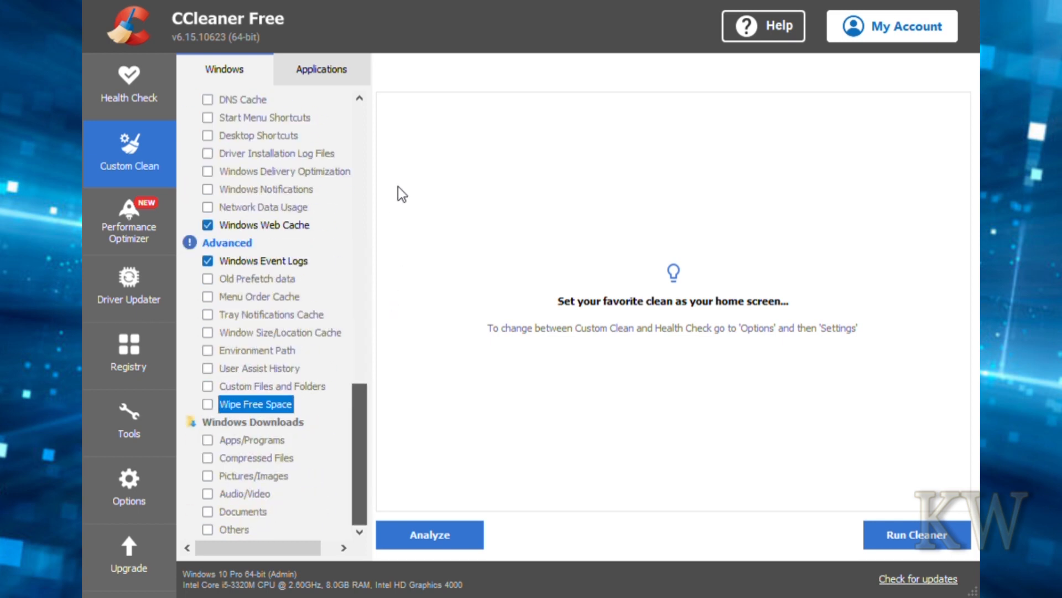
pyautogui.scroll(-3)
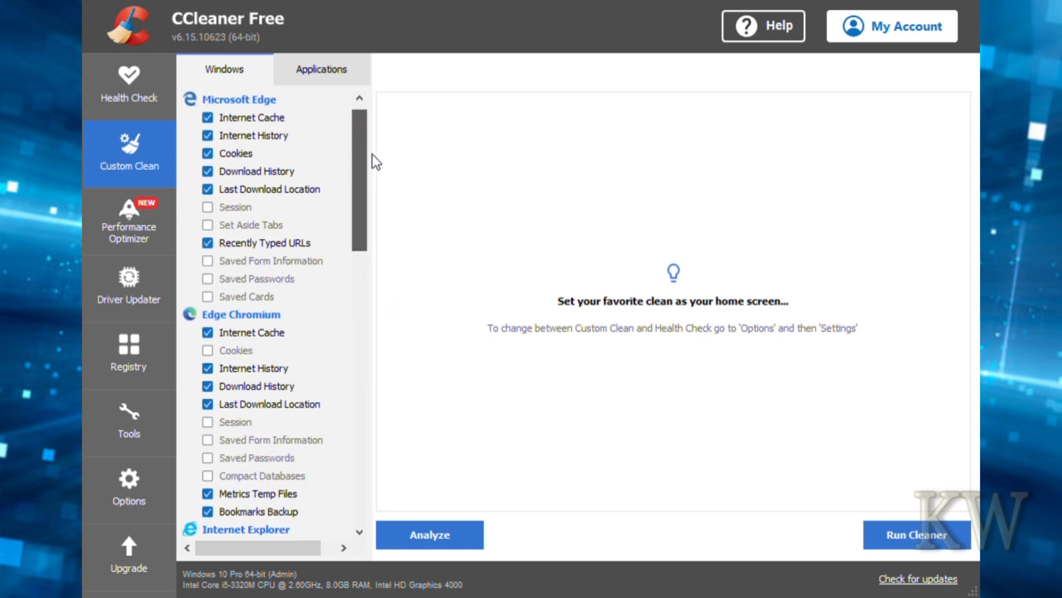
pyautogui.scroll(-3)
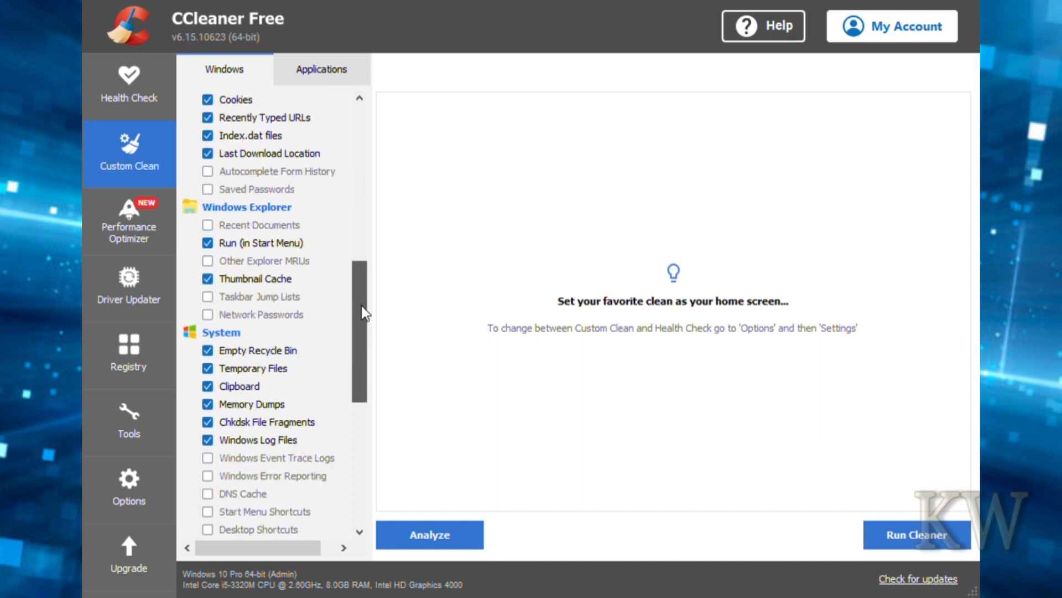
pyautogui.scroll(-3)
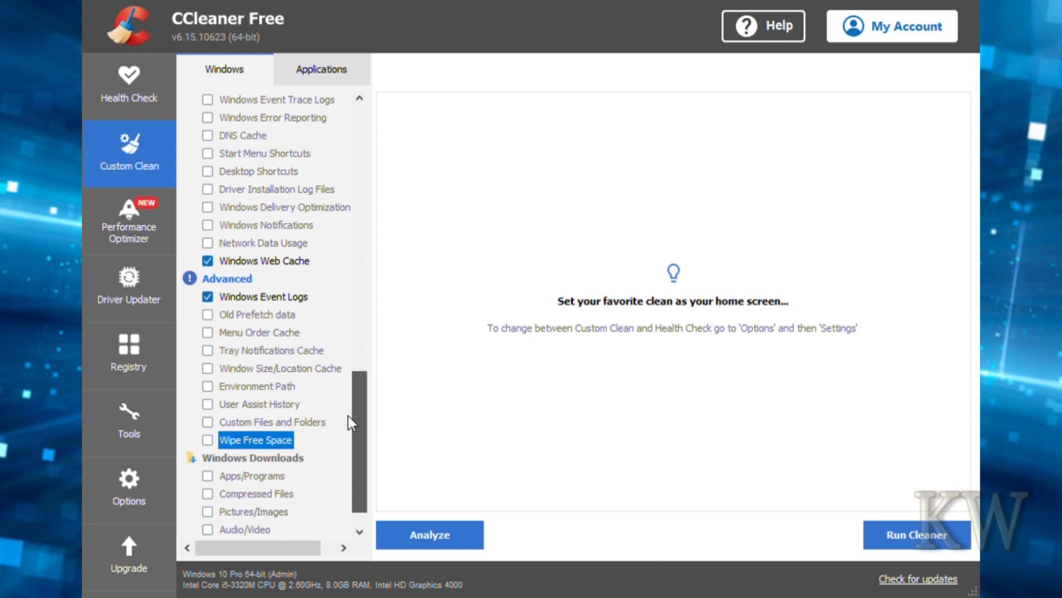
pyautogui.scroll(-3)
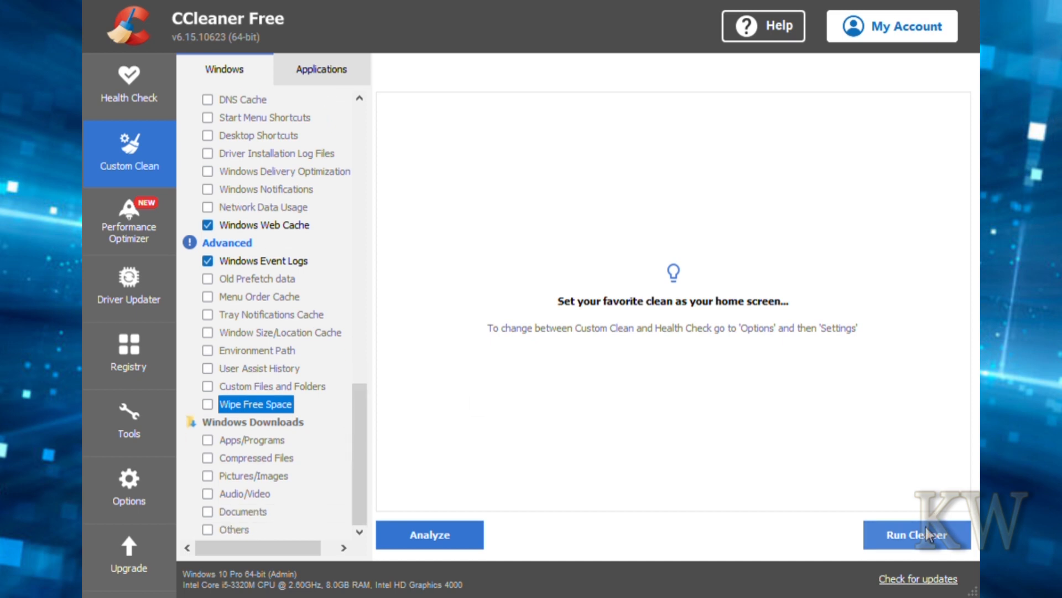
pyautogui.moveTo(529, 436)
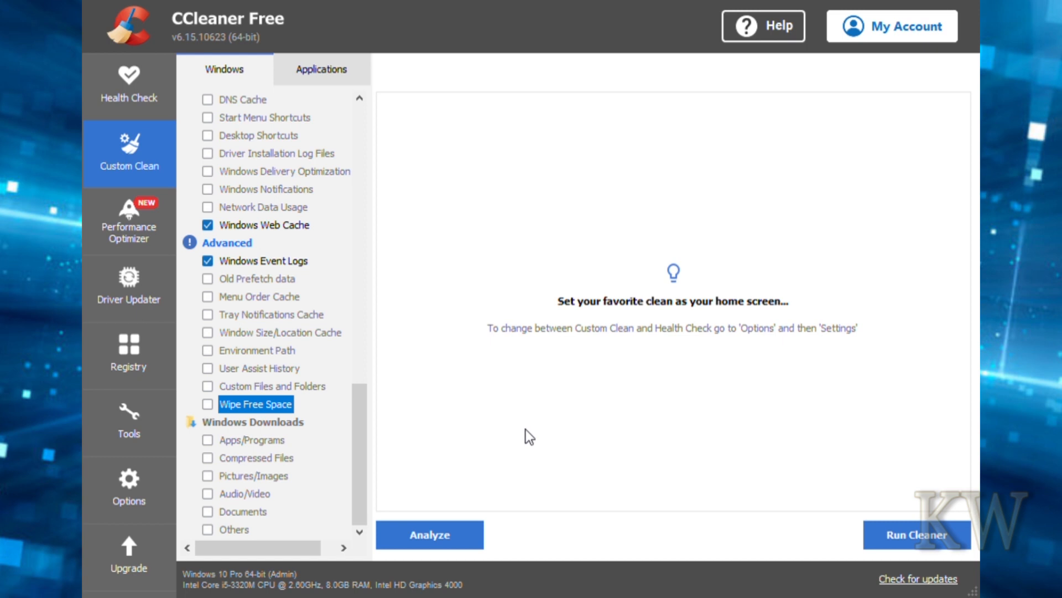
pyautogui.moveTo(363, 424)
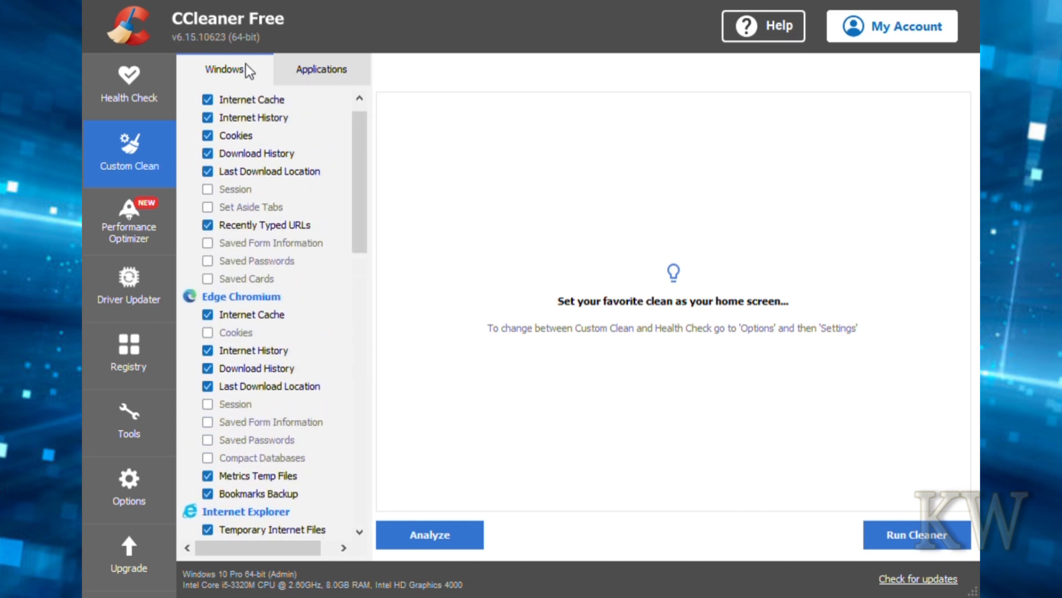
pyautogui.moveTo(170, 143)
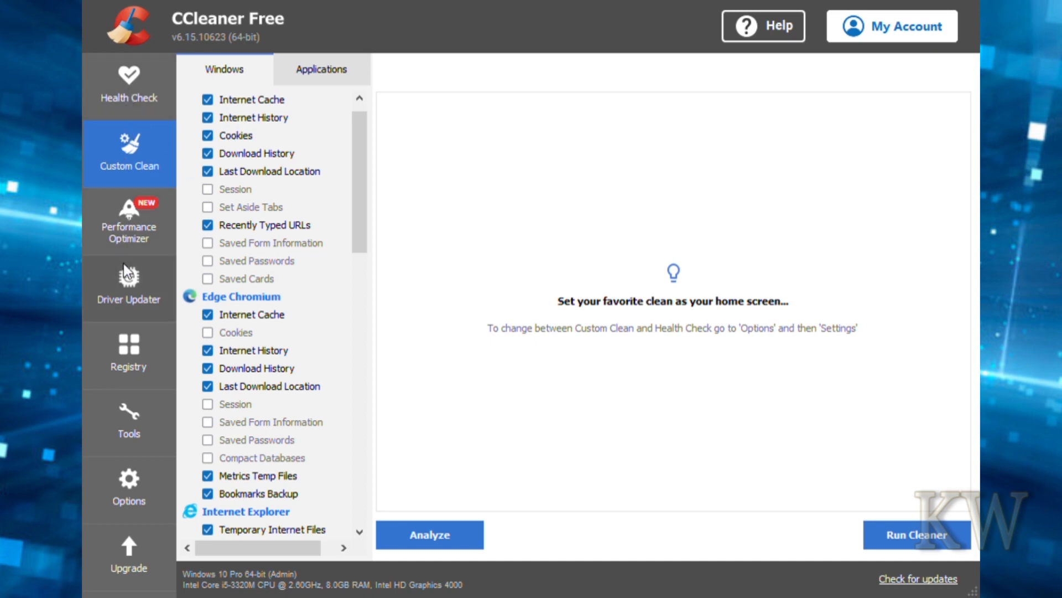
pyautogui.moveTo(129, 284)
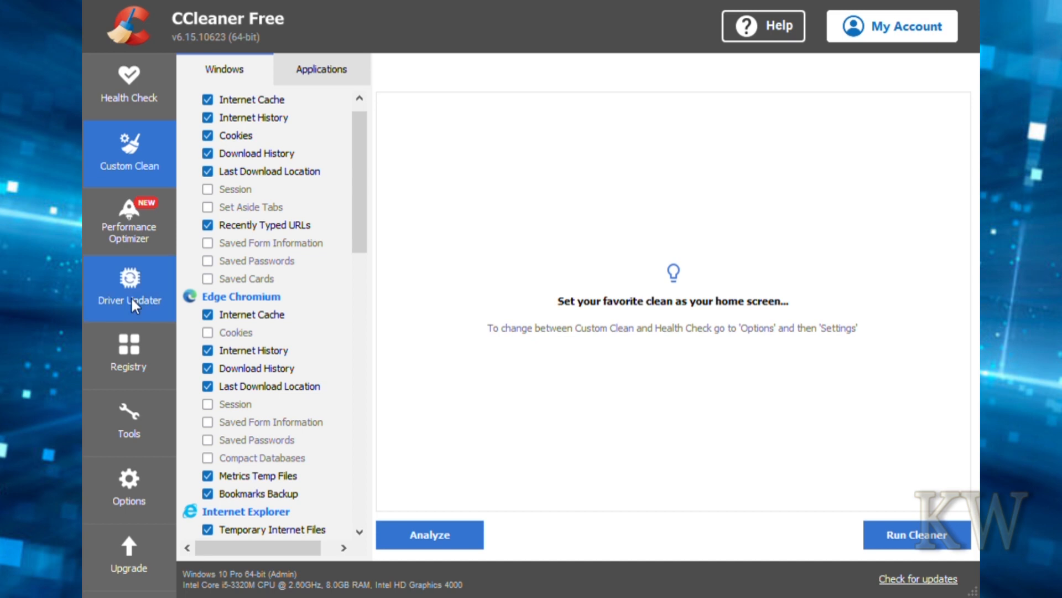
pyautogui.click(128, 288)
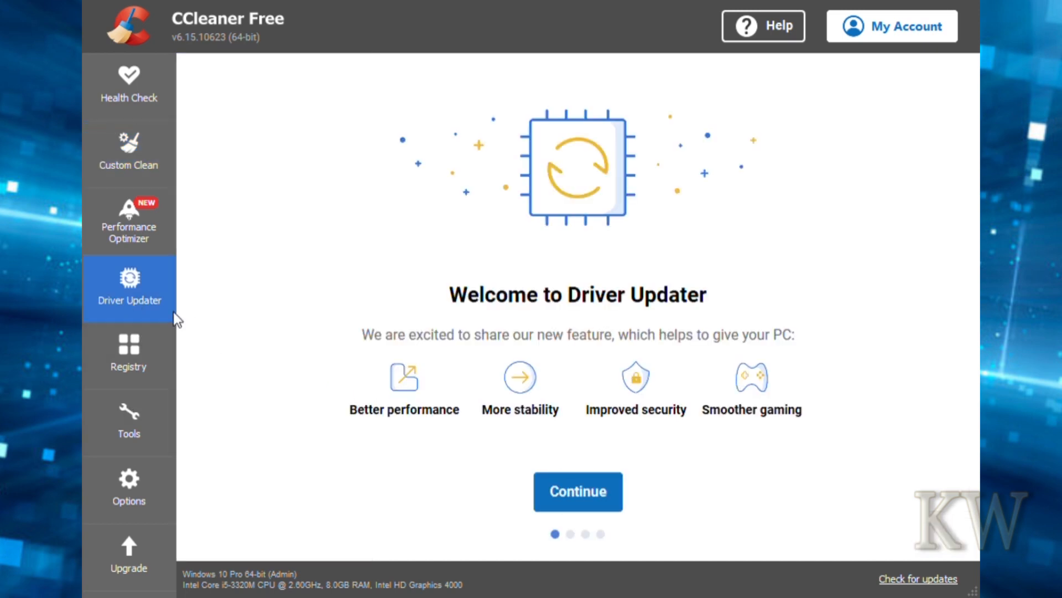
pyautogui.click(128, 354)
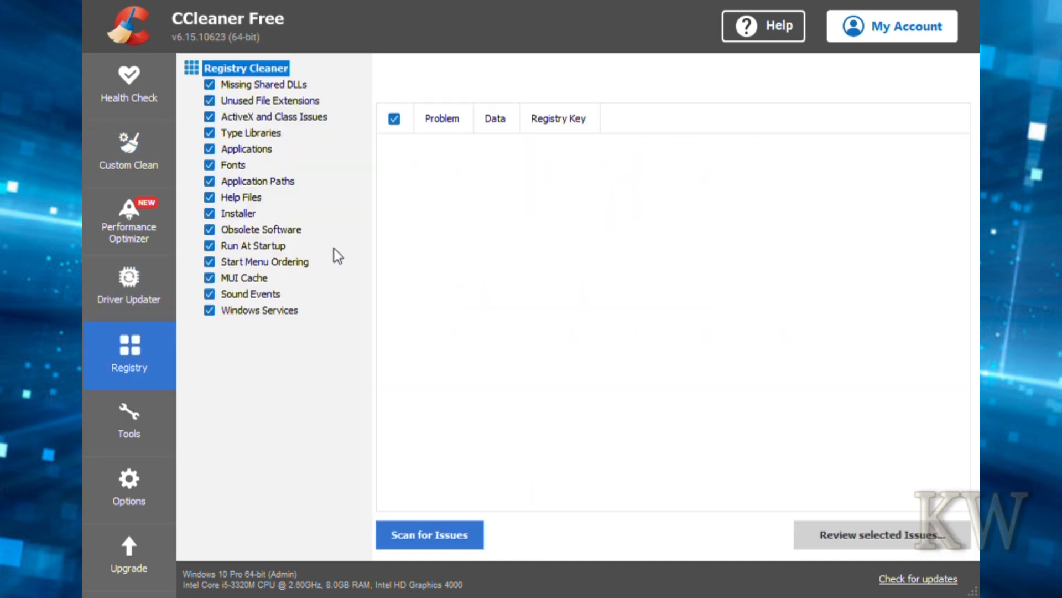
pyautogui.moveTo(265, 330)
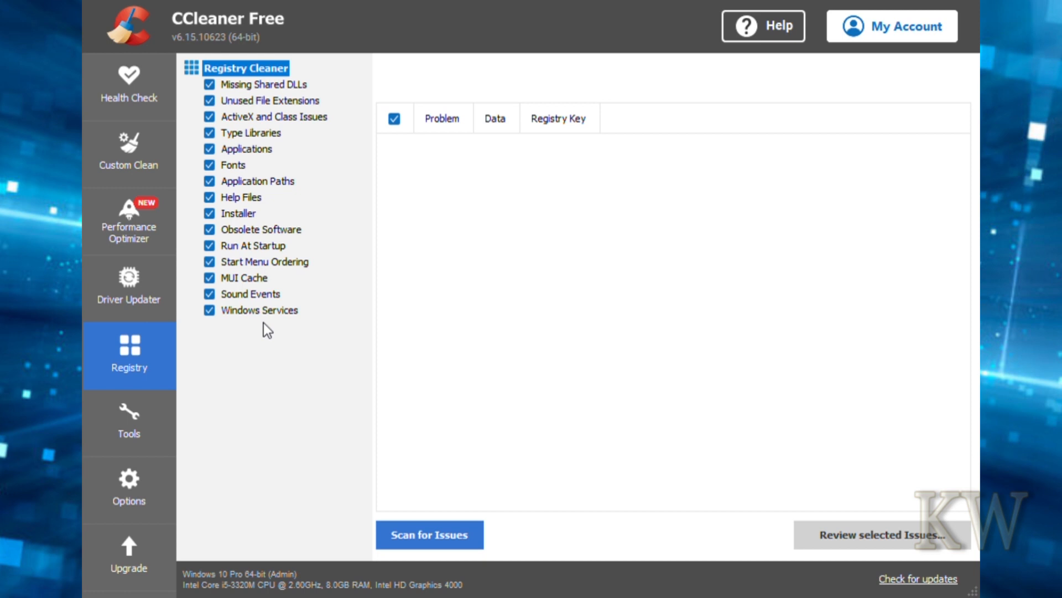
pyautogui.moveTo(274, 274)
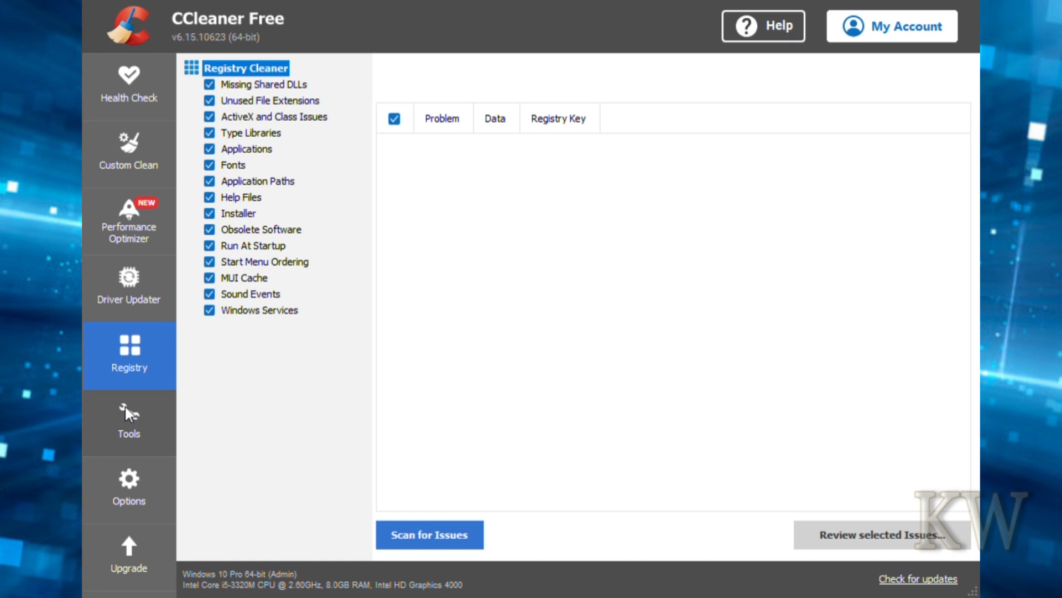
pyautogui.click(128, 424)
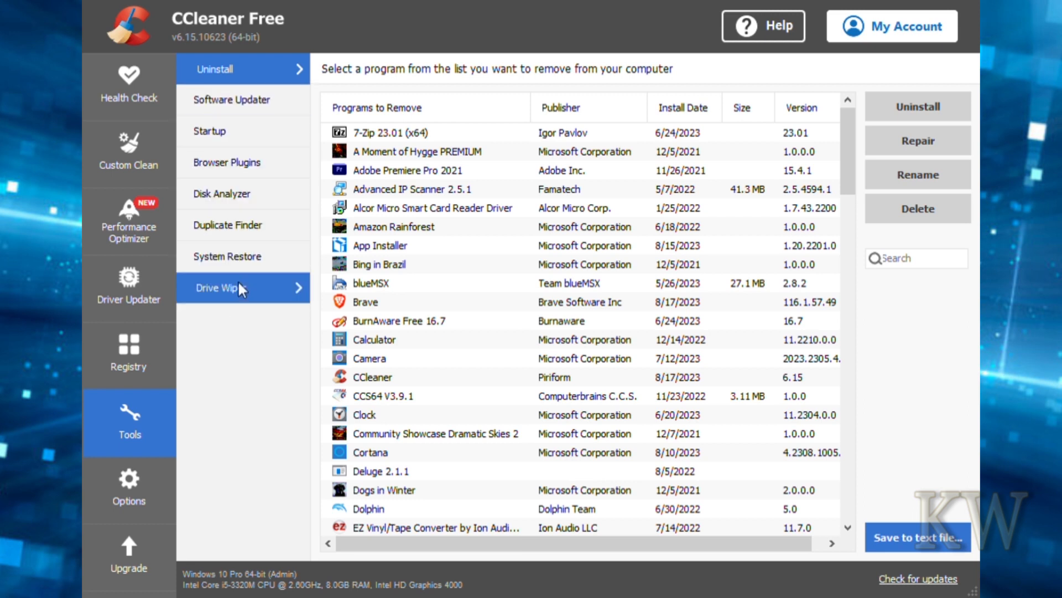
pyautogui.click(129, 488)
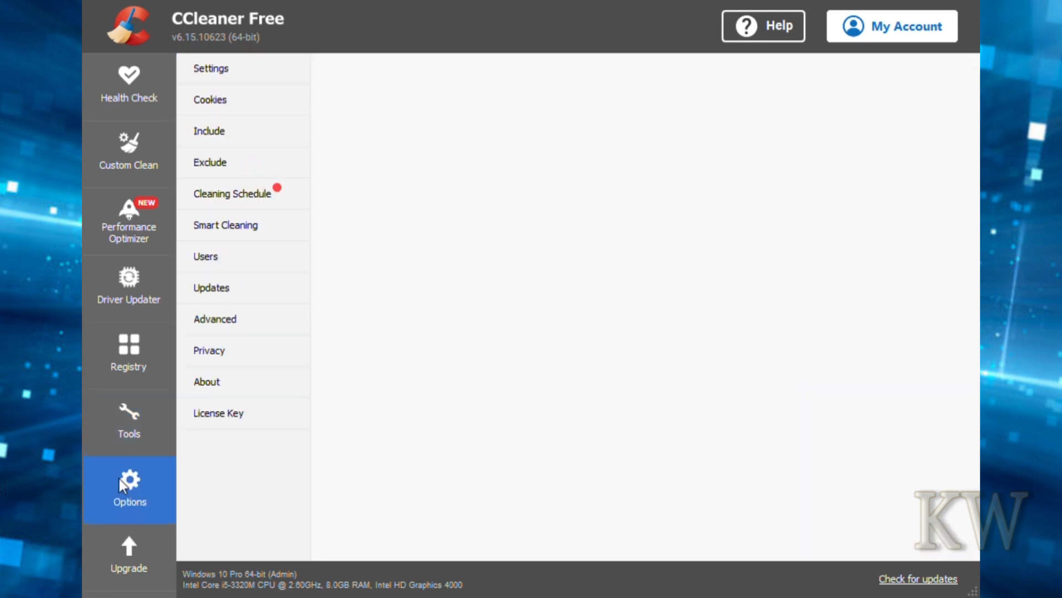
pyautogui.click(207, 382)
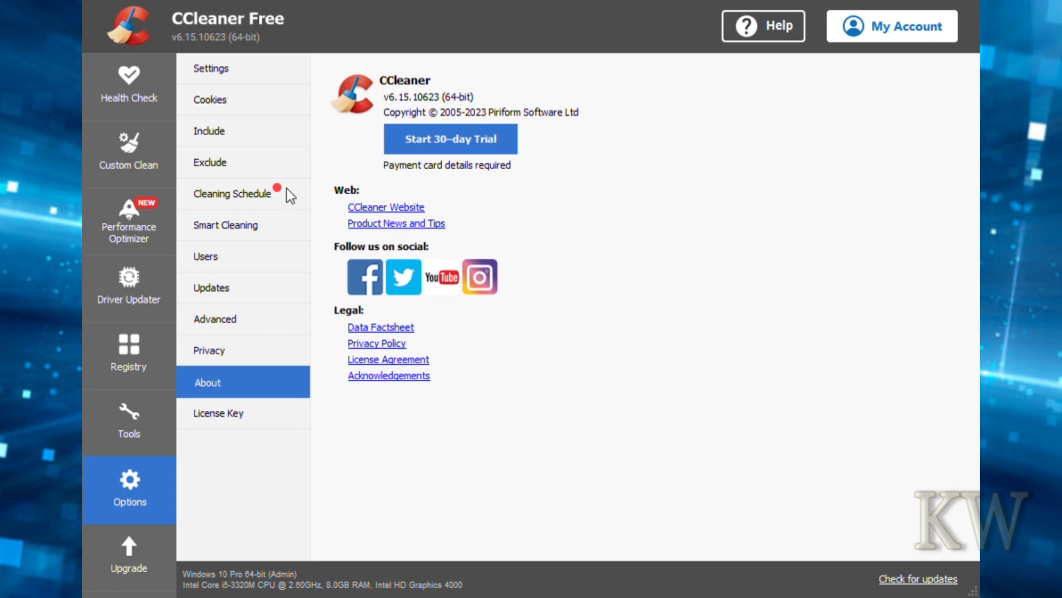
pyautogui.moveTo(156, 387)
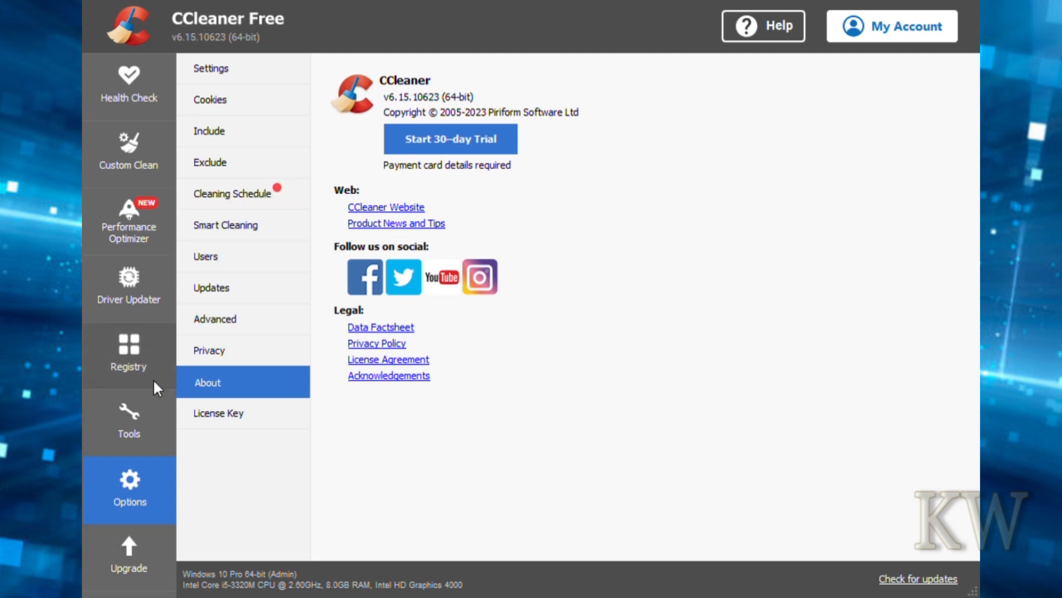
pyautogui.click(128, 152)
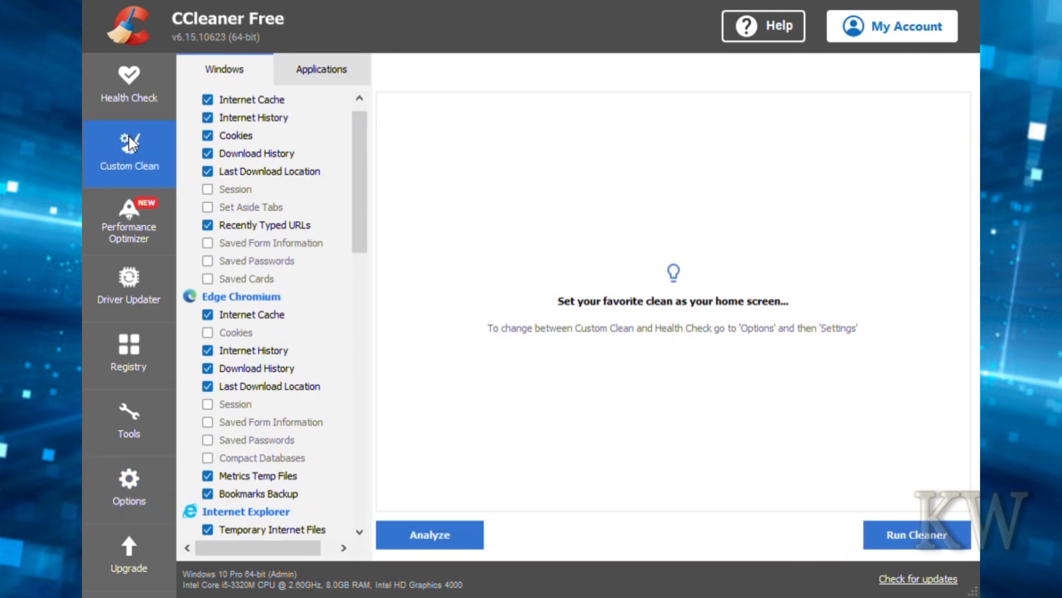
pyautogui.moveTo(534, 167)
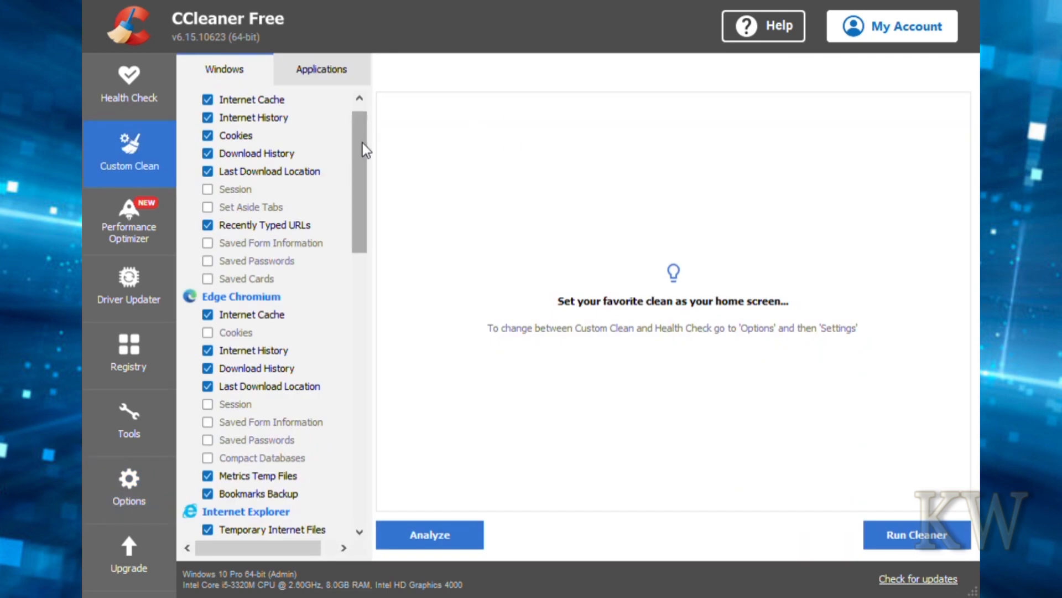
# Scroll the Applications cleaning list down toward the Utilities and Windows items.
pyautogui.scroll(-3)
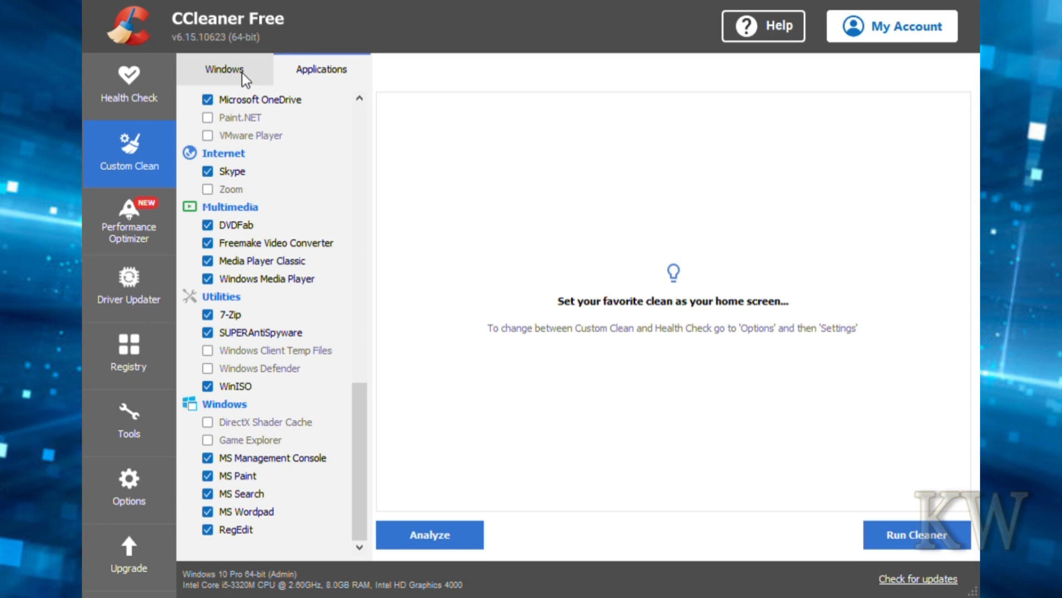
pyautogui.moveTo(155, 25)
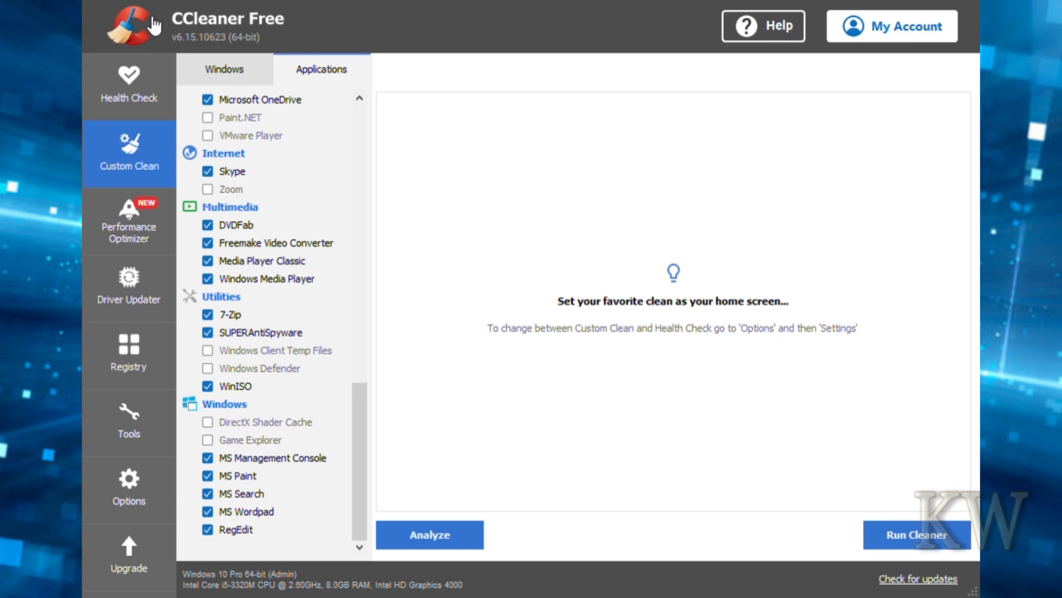
pyautogui.moveTo(233, 24)
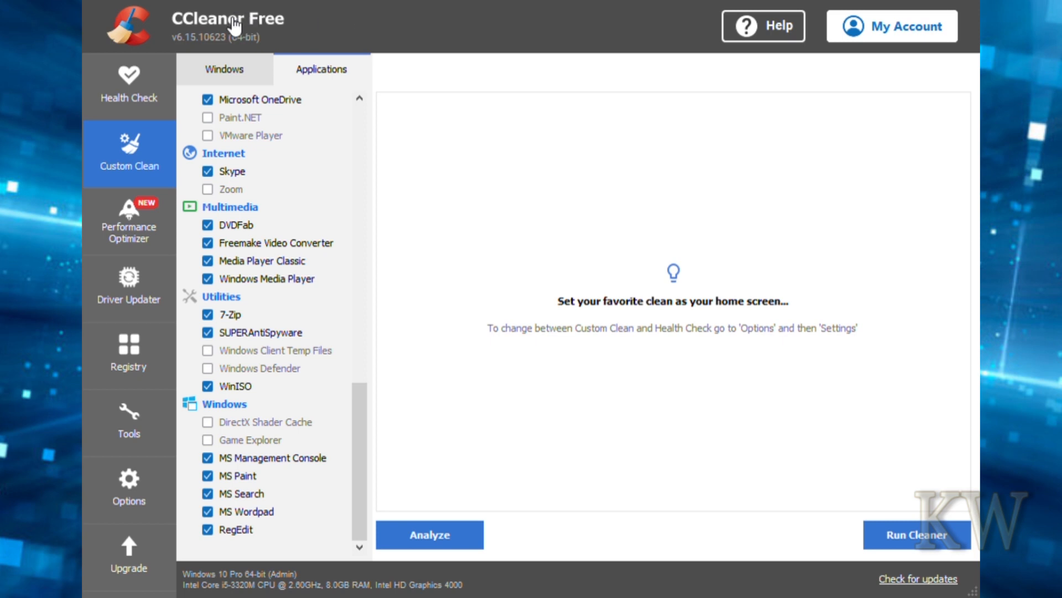